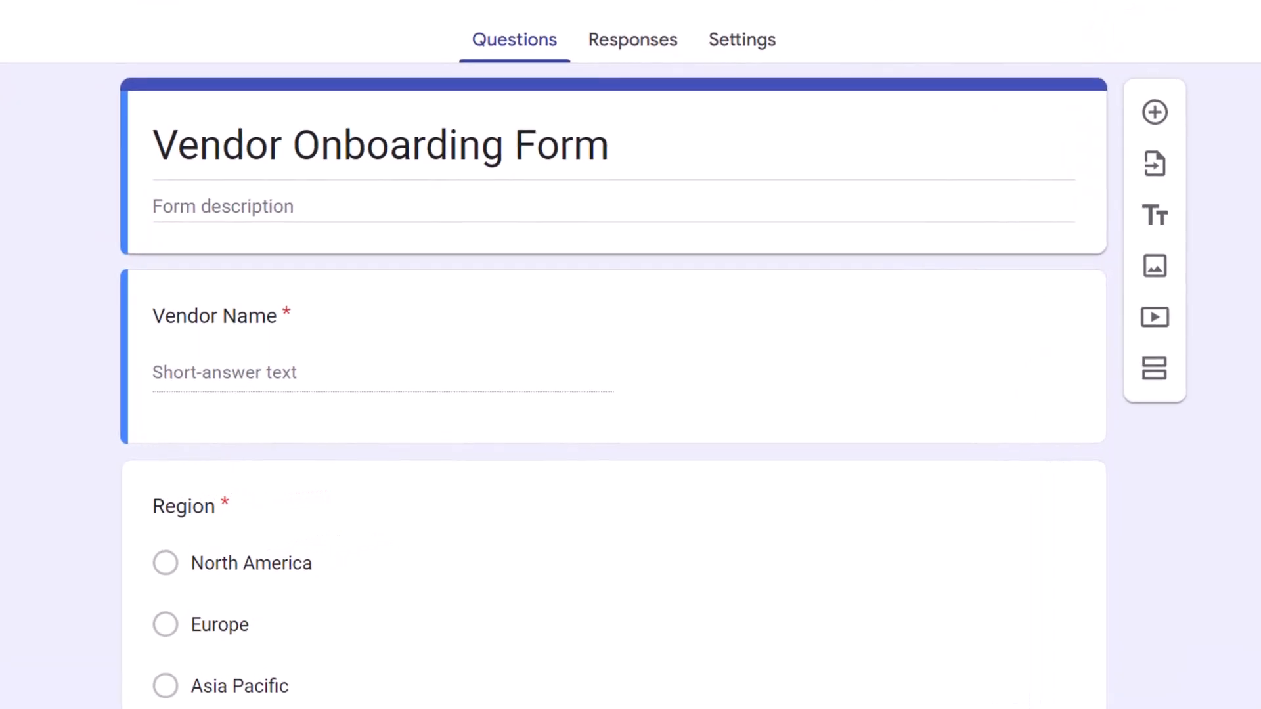
Review the Vendor Onboarding Form, then launch Document Studio from the Add-ons menu.
scroll(down, 3)
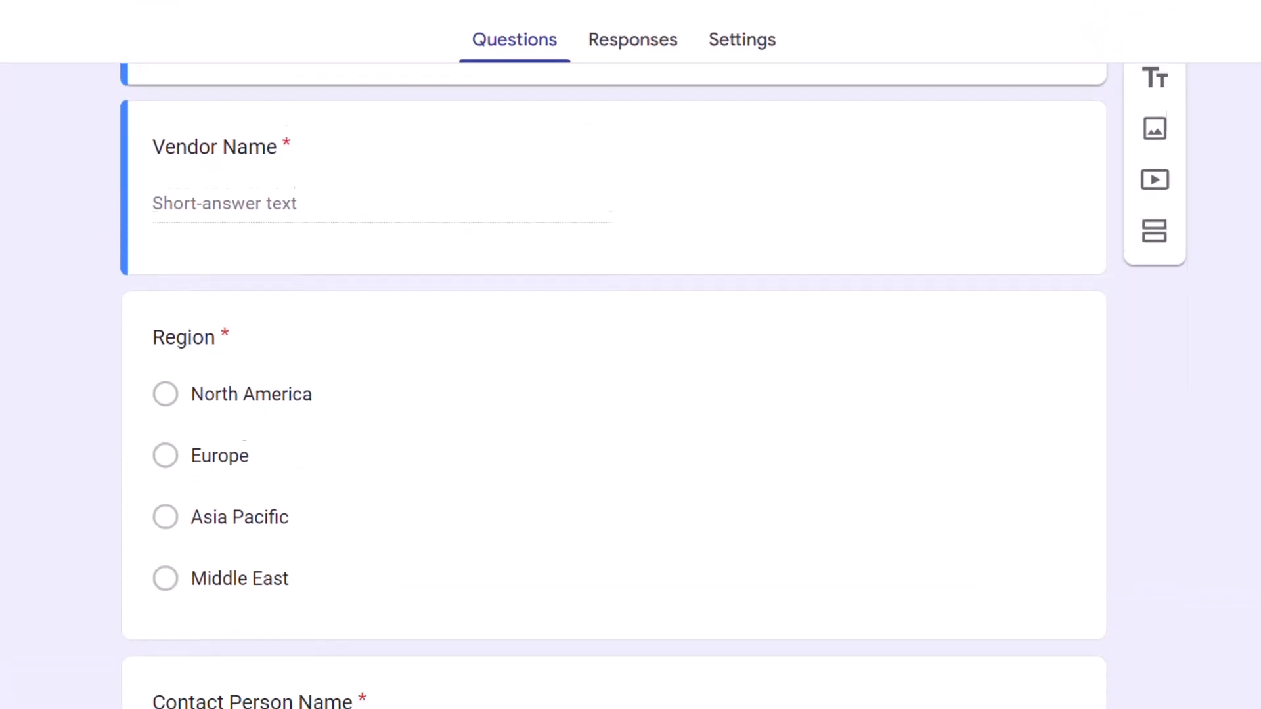
scroll(down, 3)
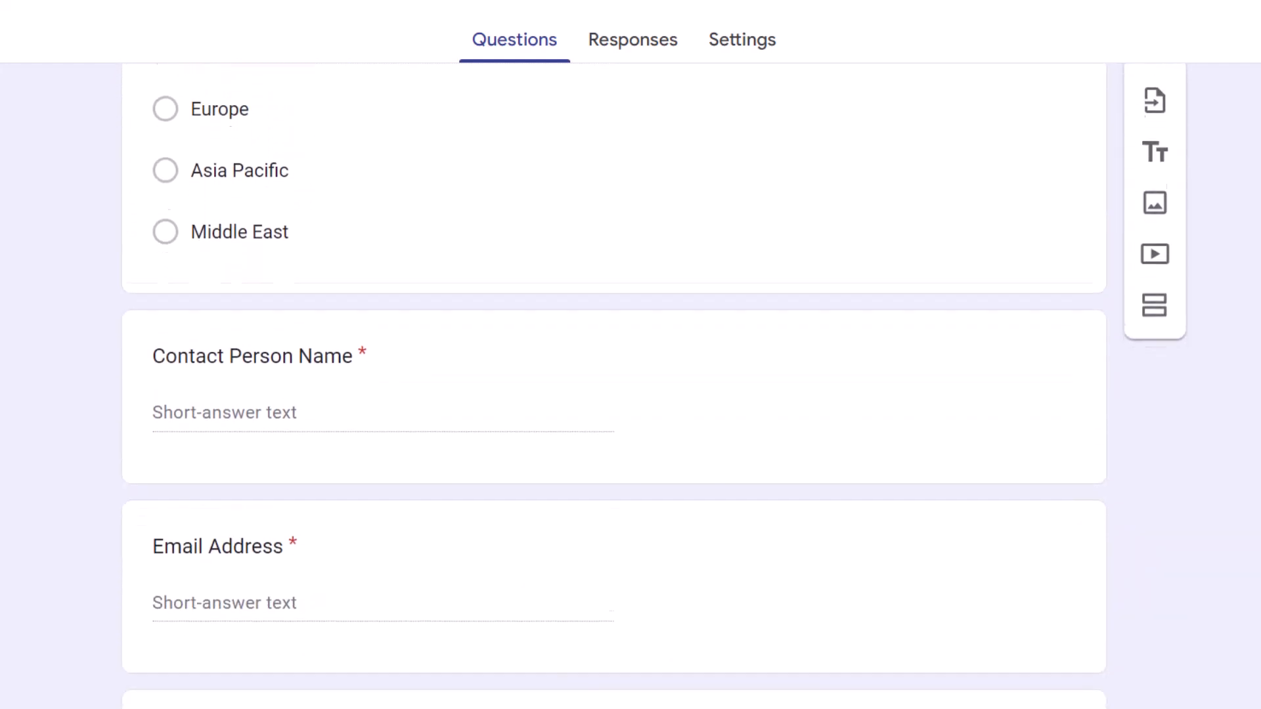
scroll(down, 3)
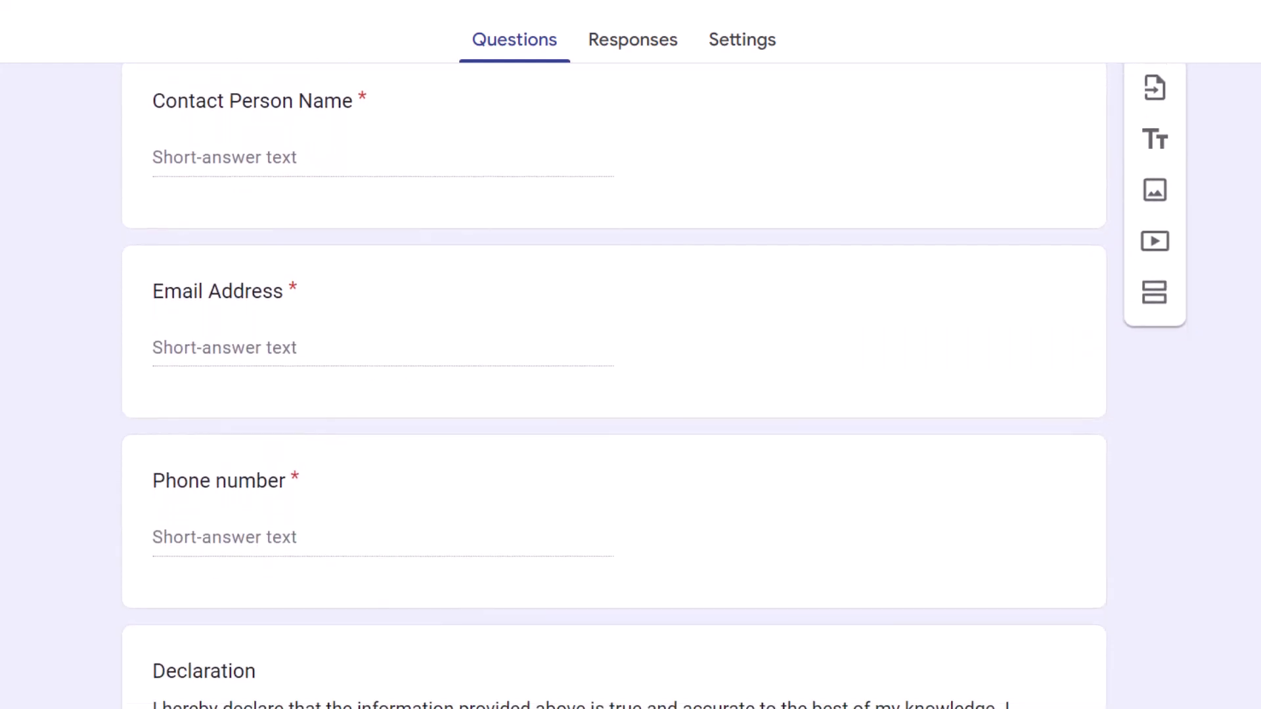
scroll(down, 3)
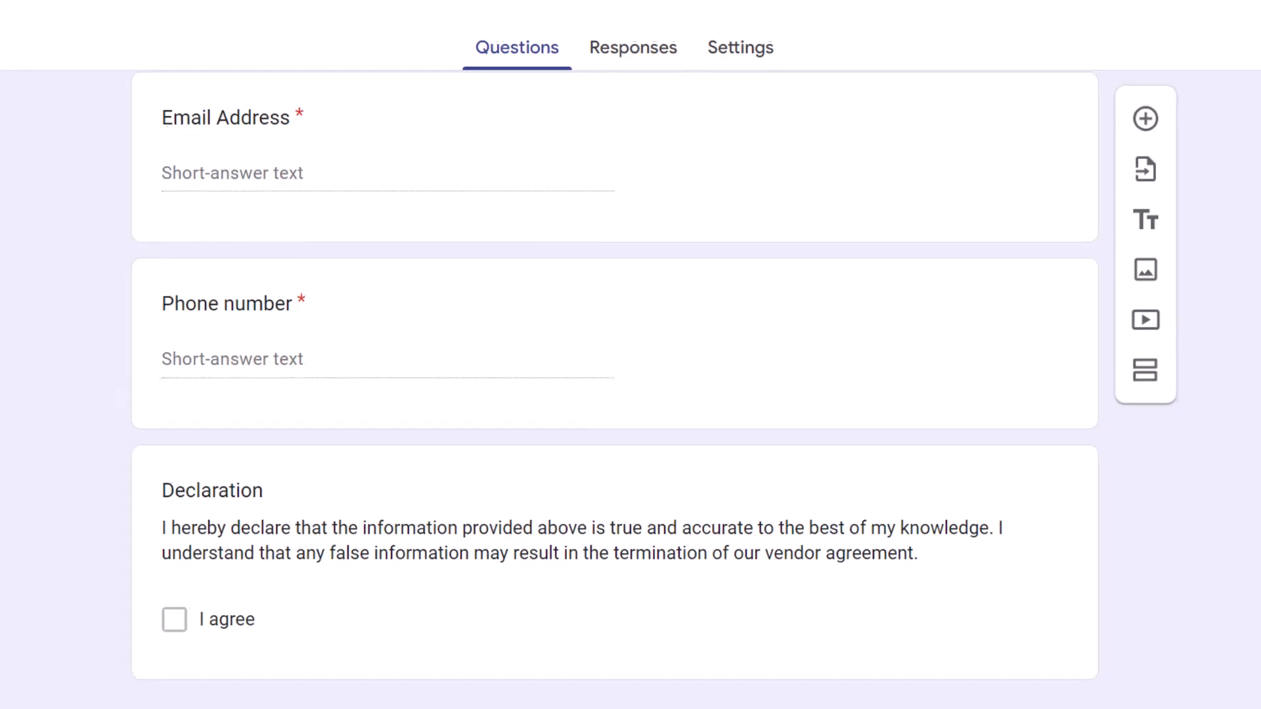
scroll(up, 3)
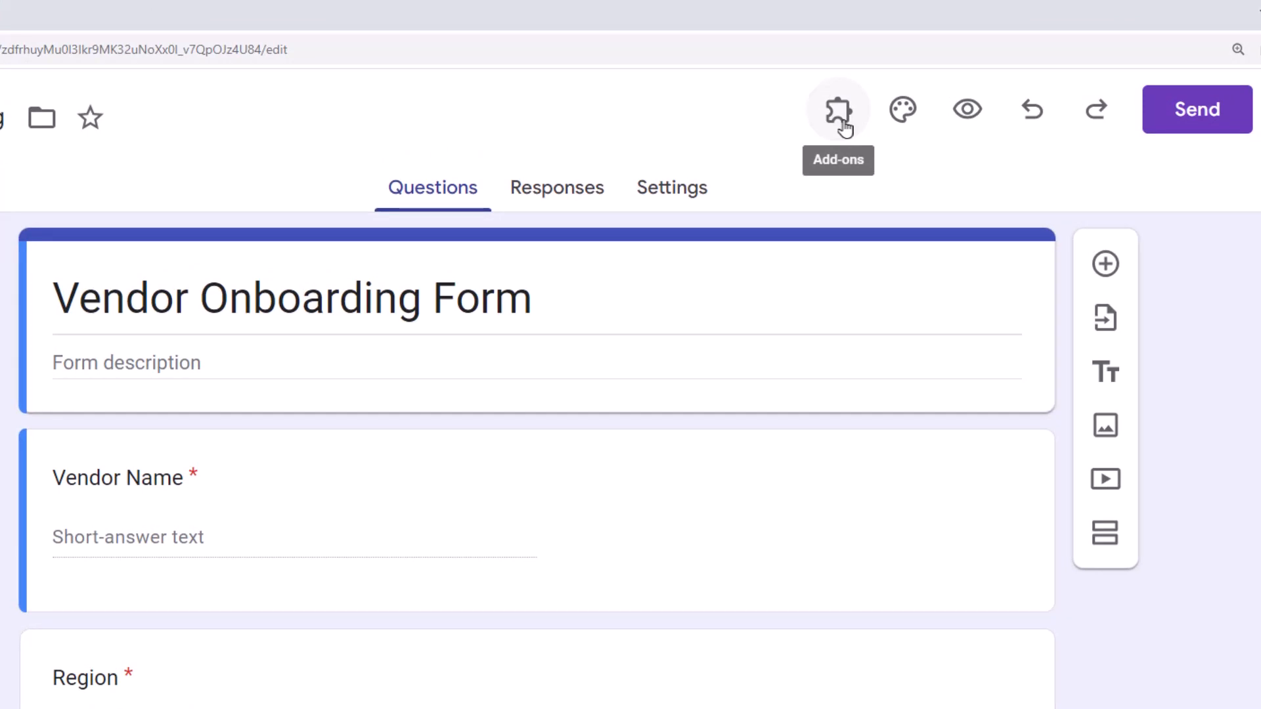
click(837, 109)
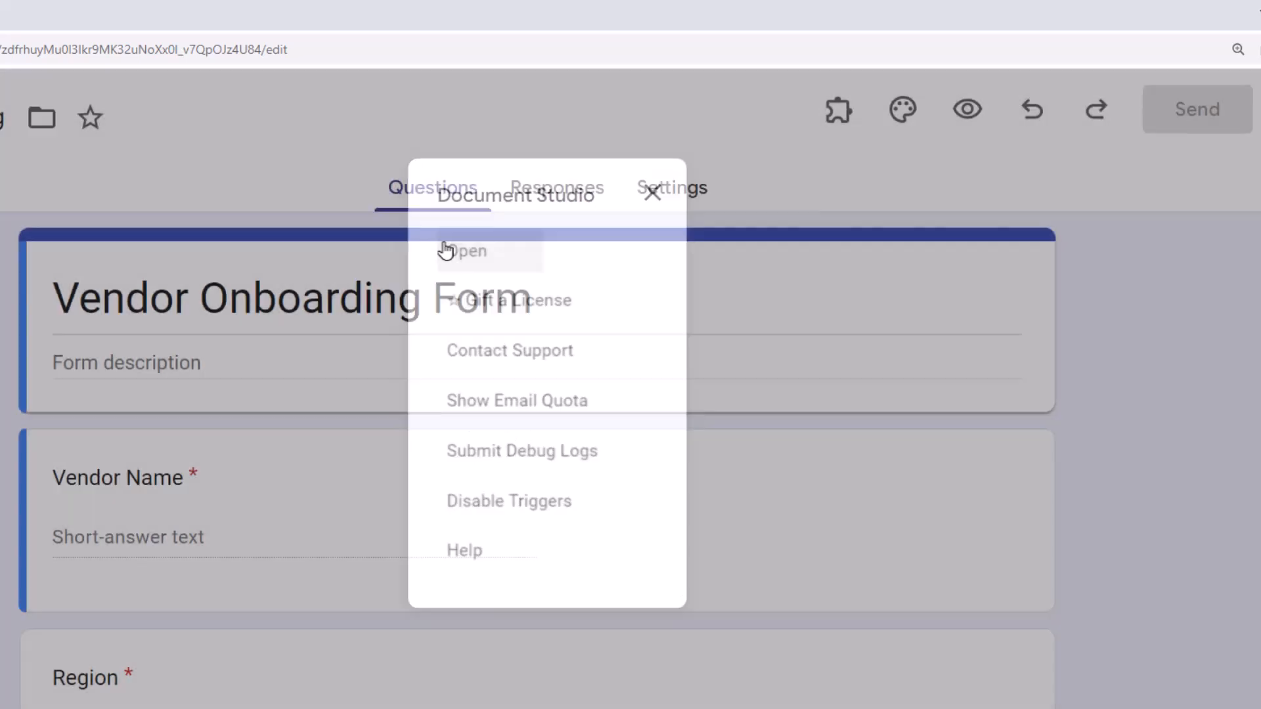
click(465, 251)
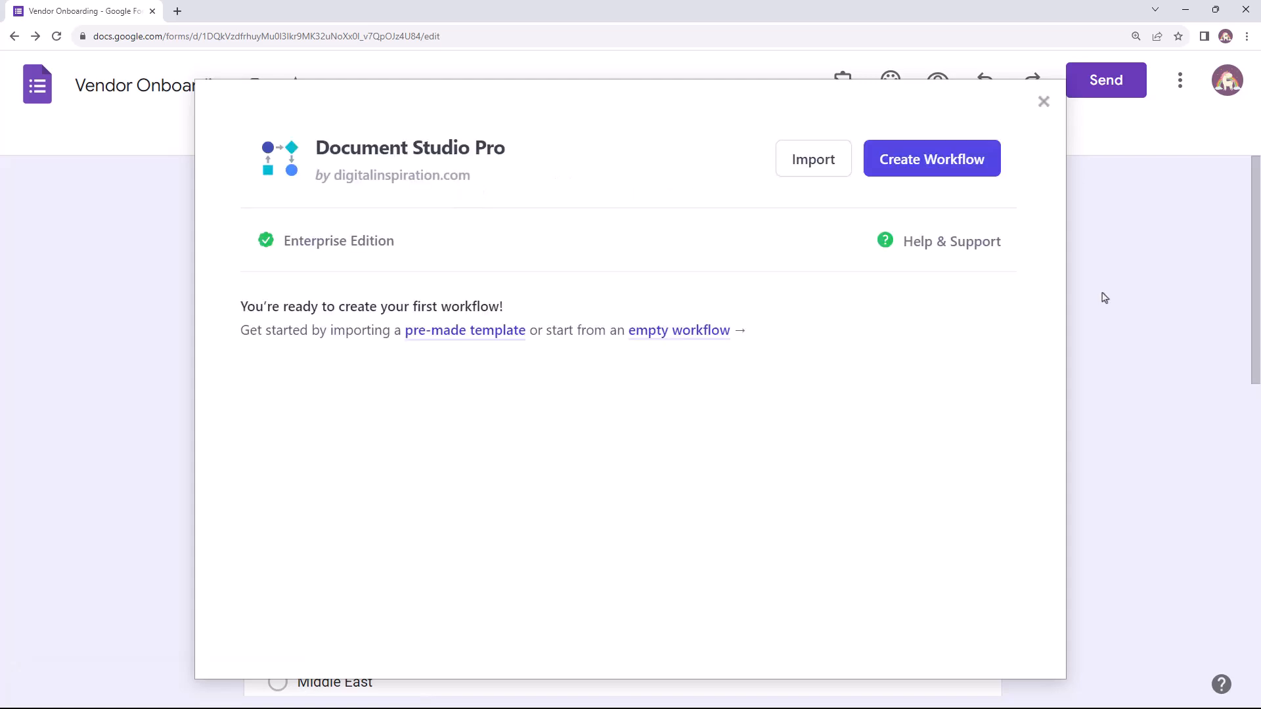
Create a workflow named 'New Vendors' using the Form responses 1 worksheet as its source.
click(930, 159)
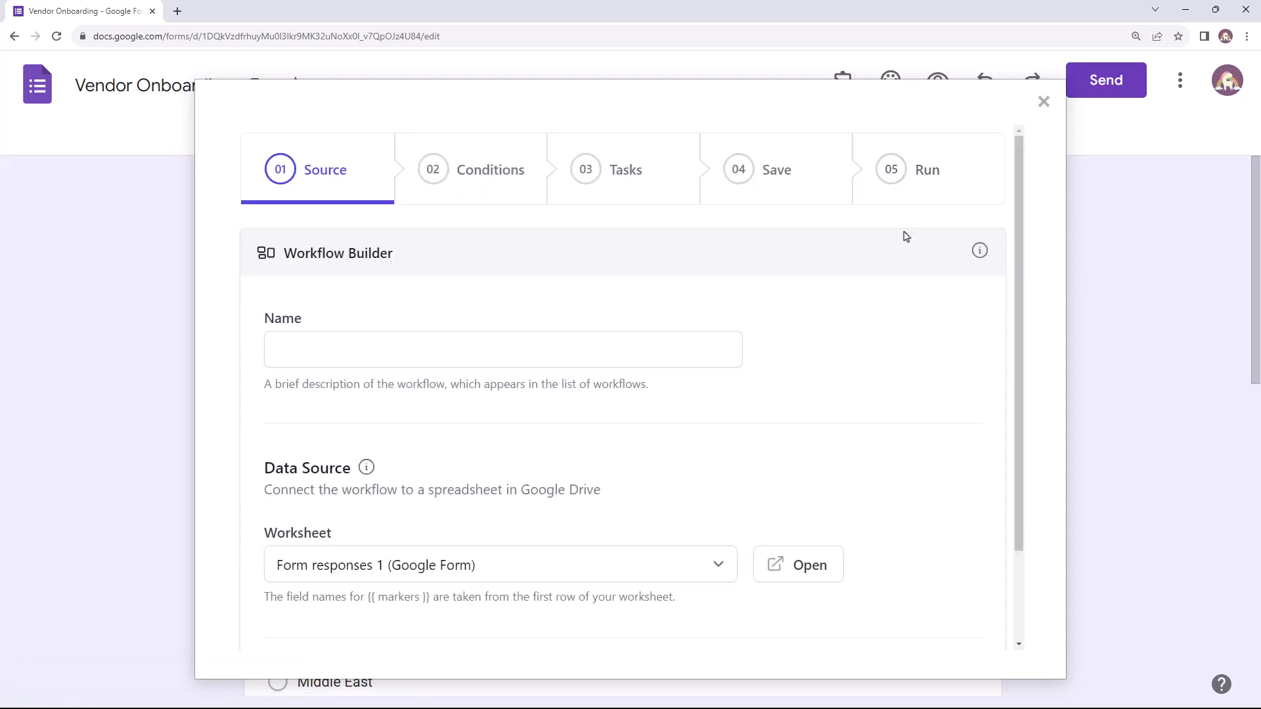
text(N)
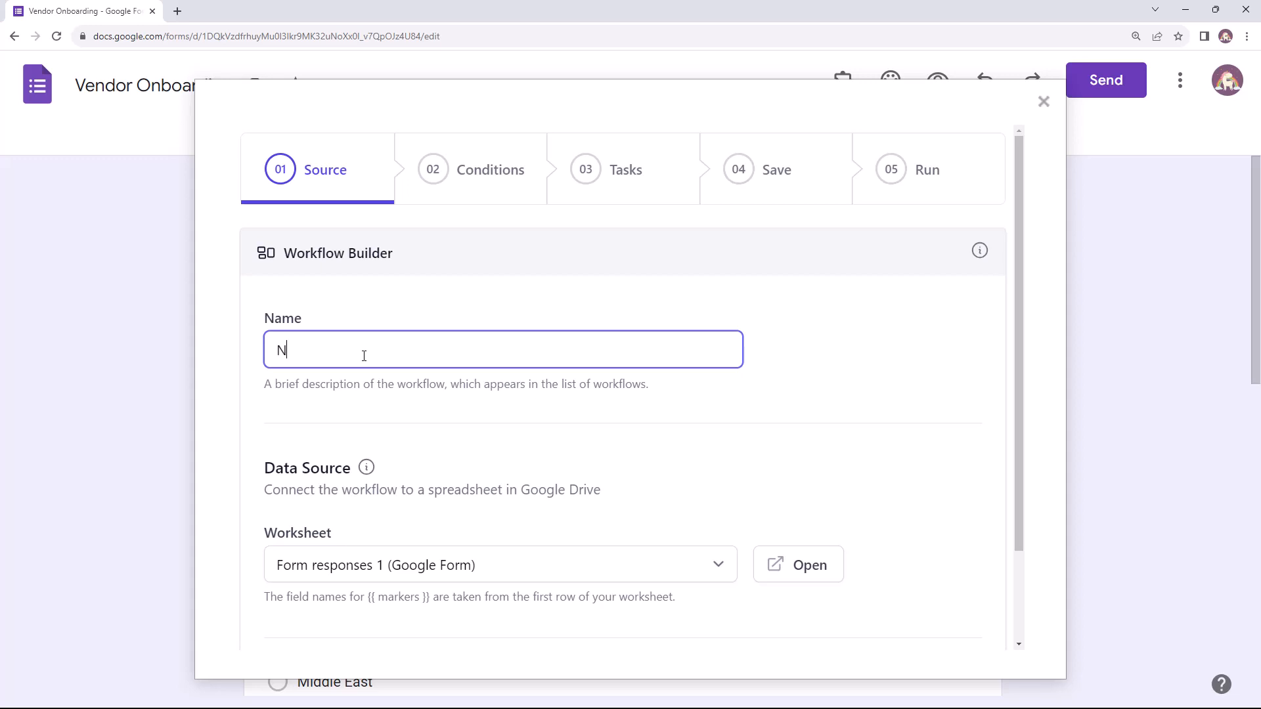
text(ew Vendors)
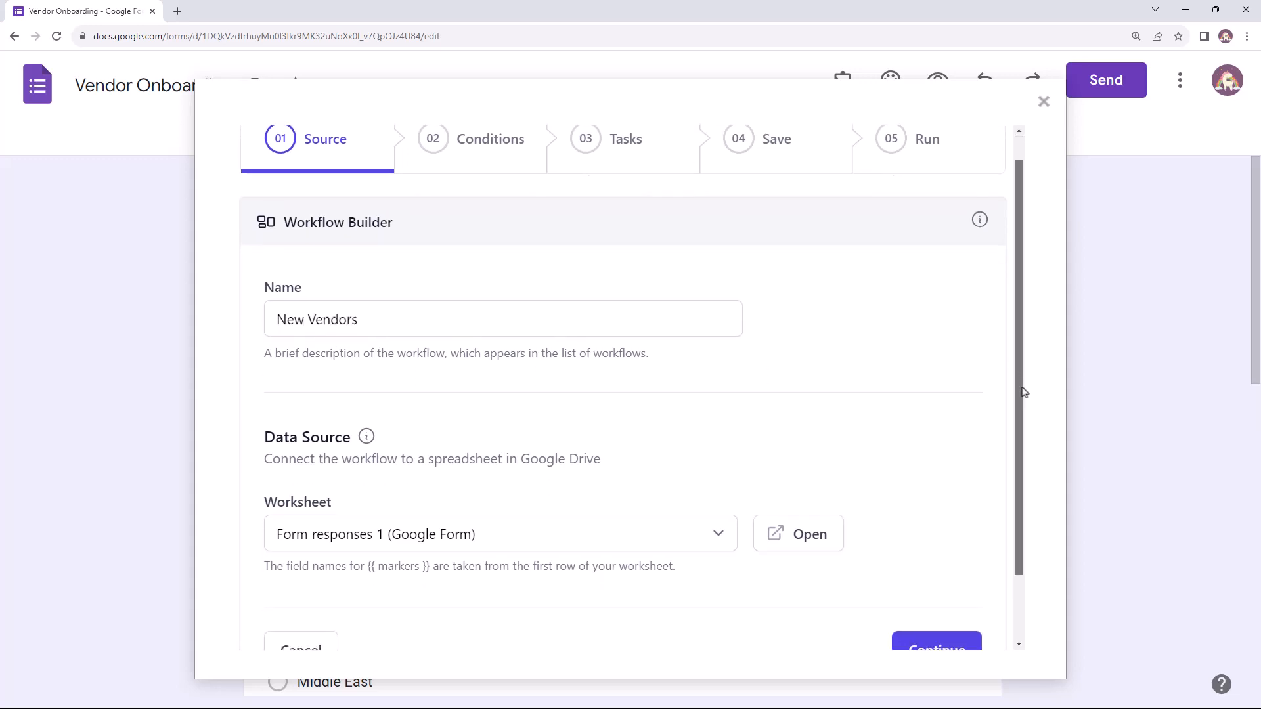
click(499, 534)
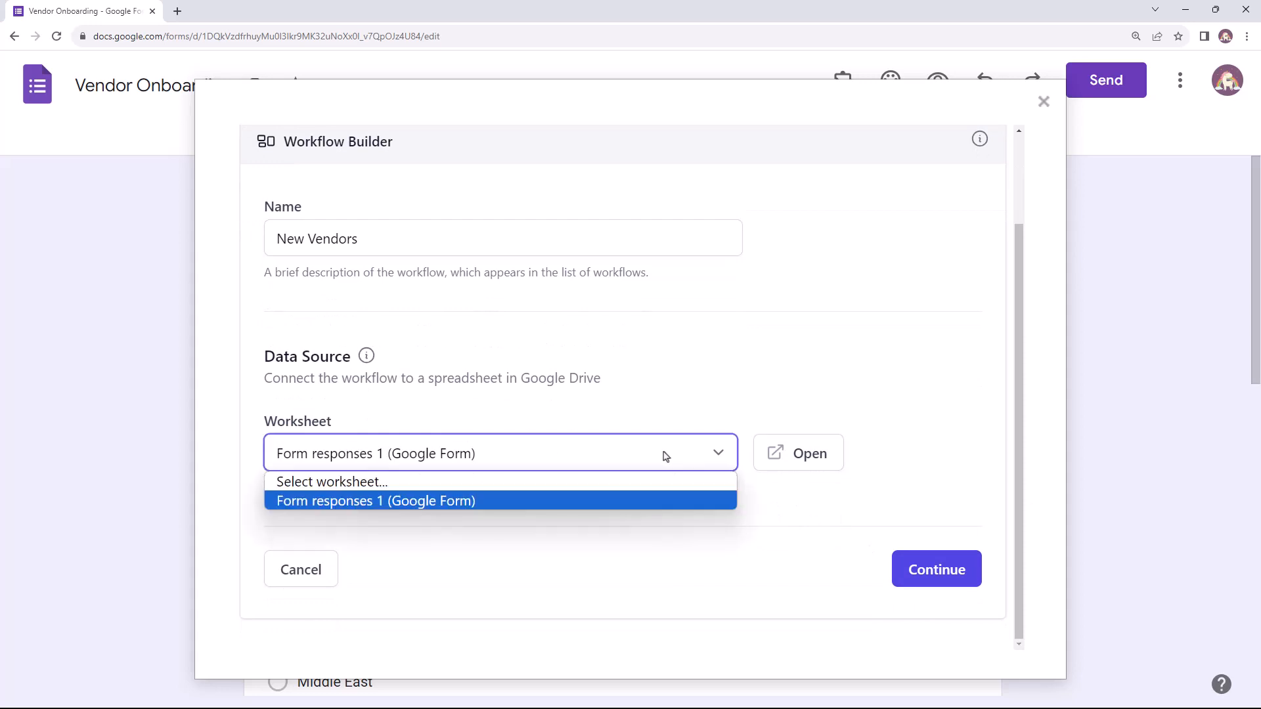
click(374, 501)
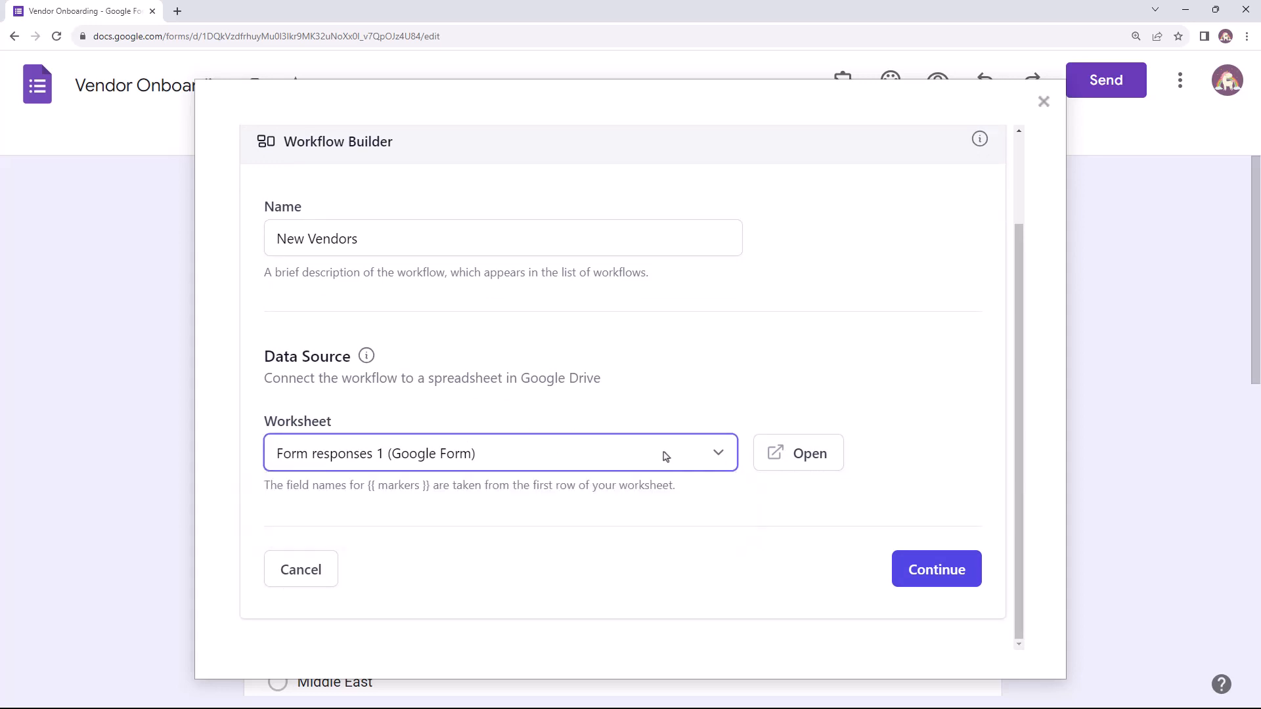
mouse_move(789, 470)
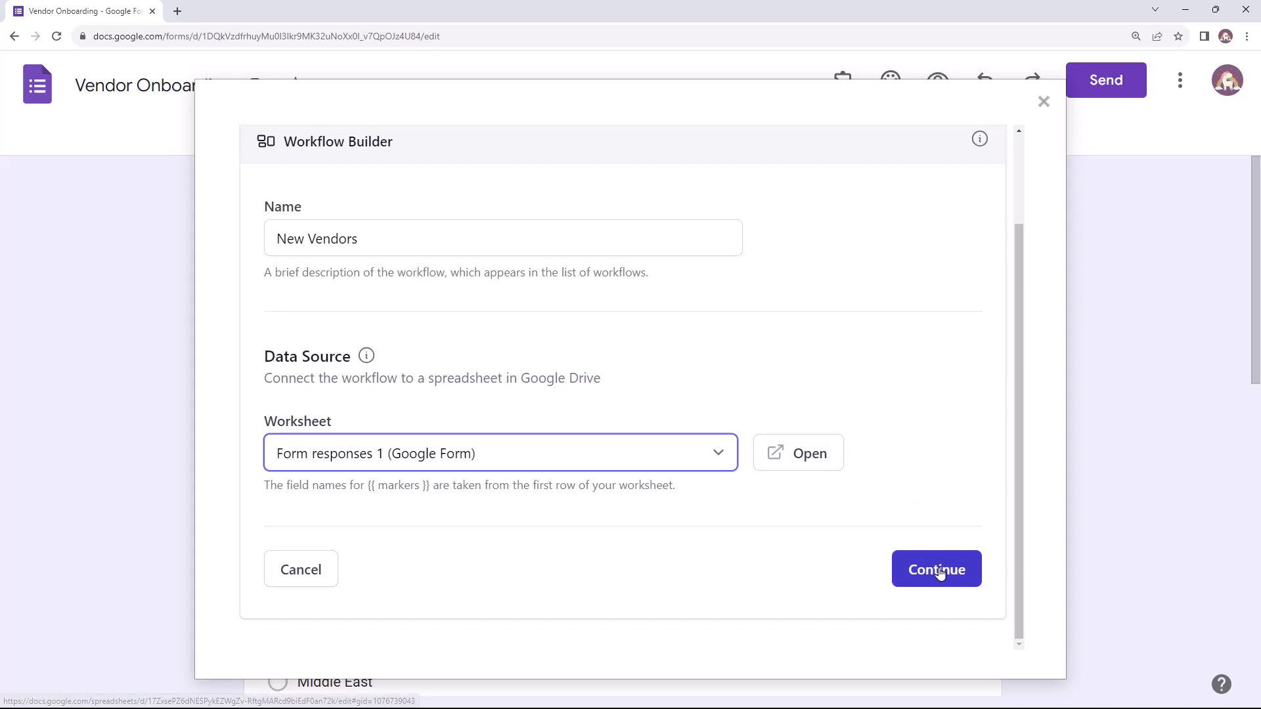
Move to trigger conditions and choose to process only responses matching specific conditions.
click(936, 568)
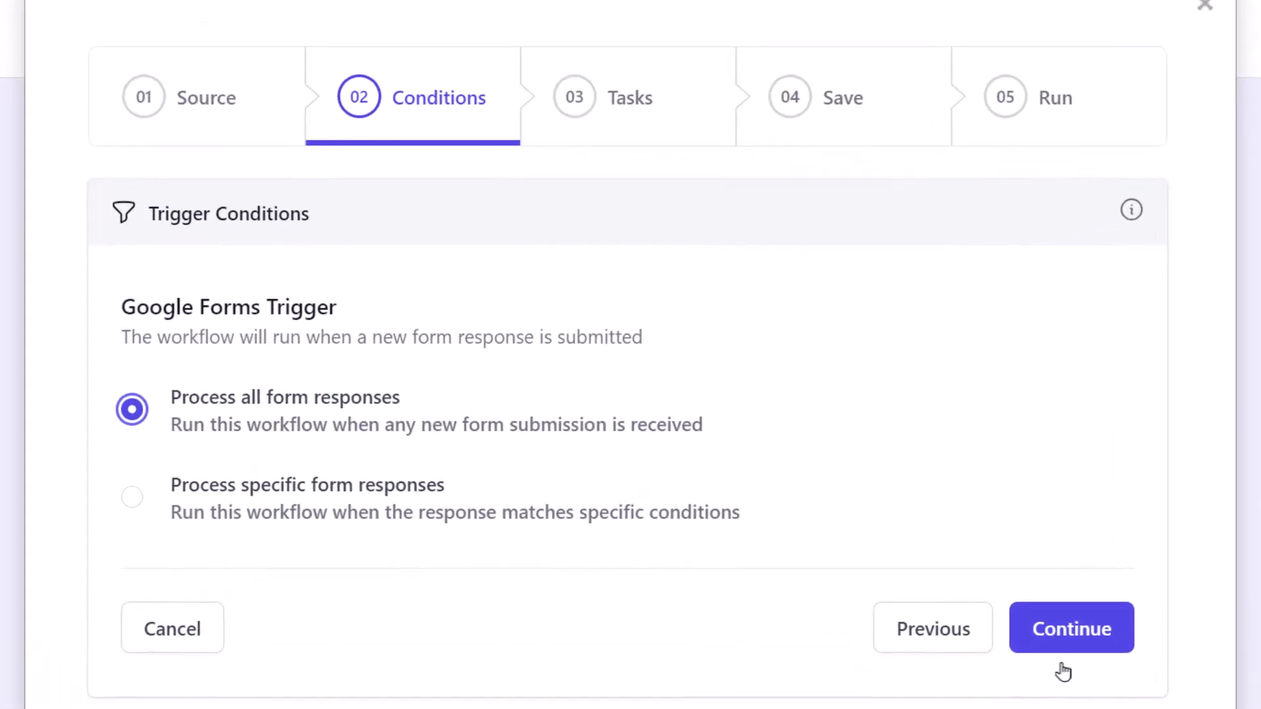
mouse_move(270, 478)
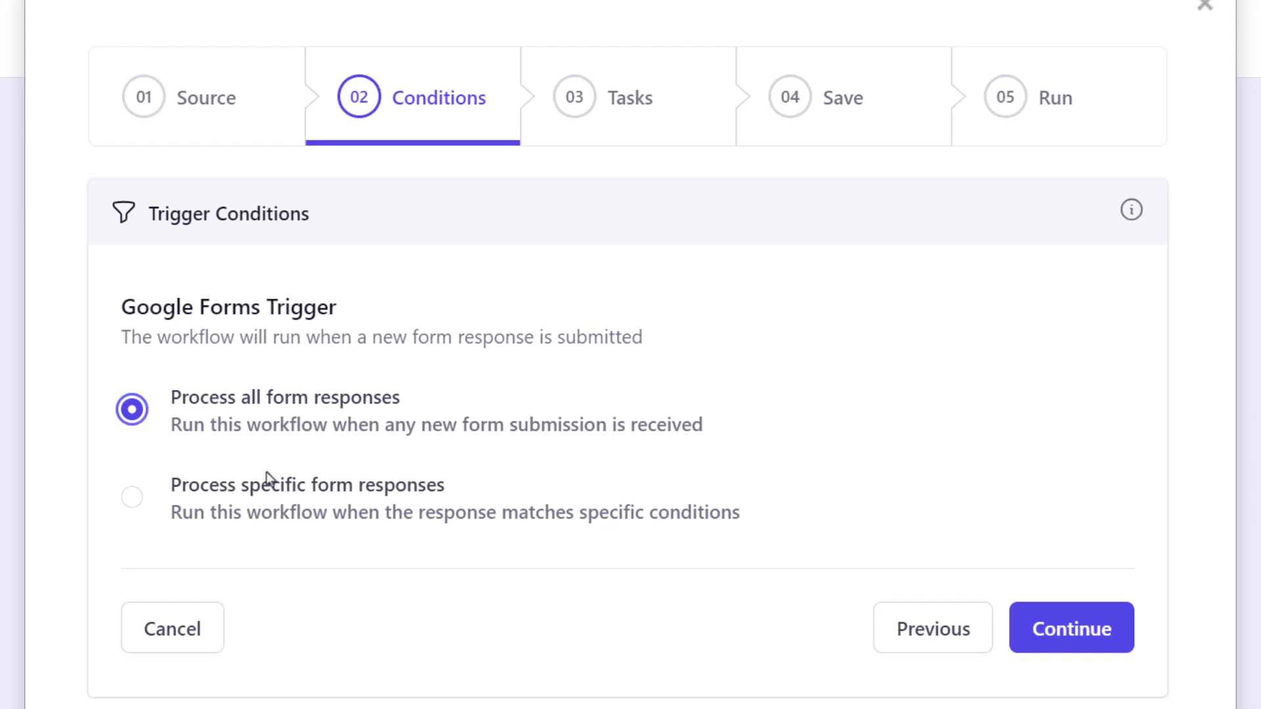
click(131, 497)
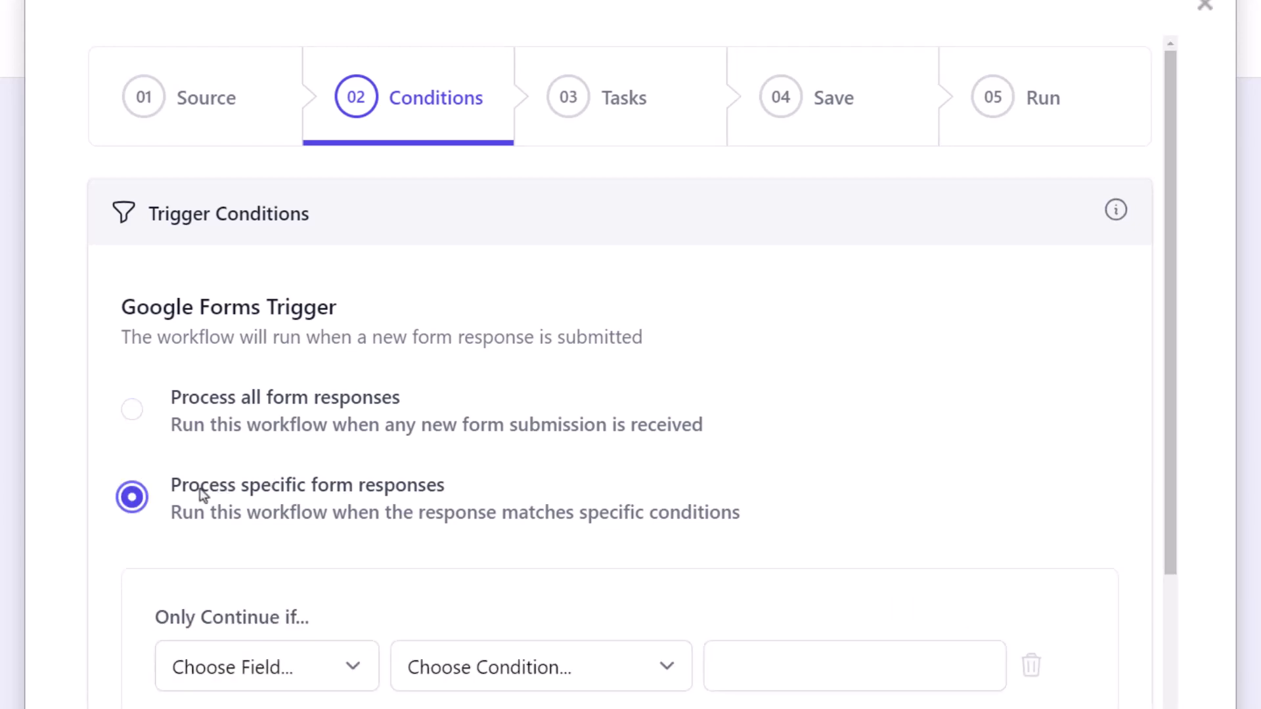
mouse_move(1209, 461)
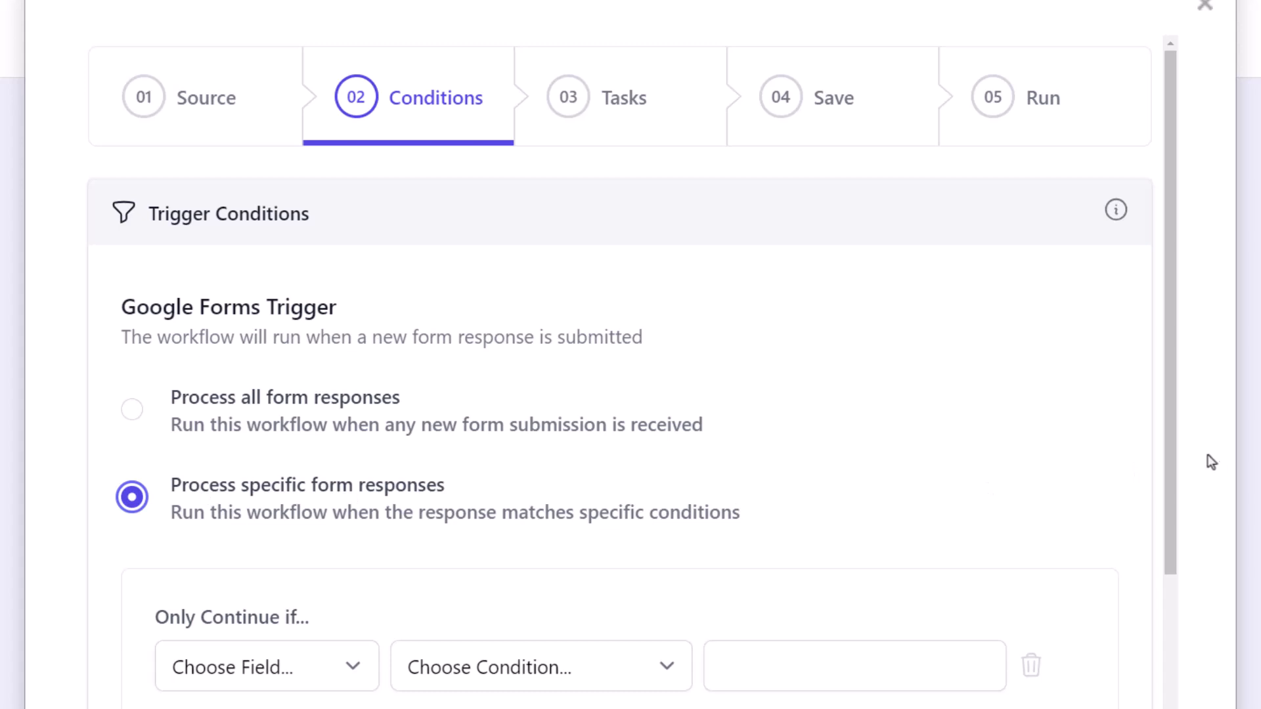
scroll(down, 3)
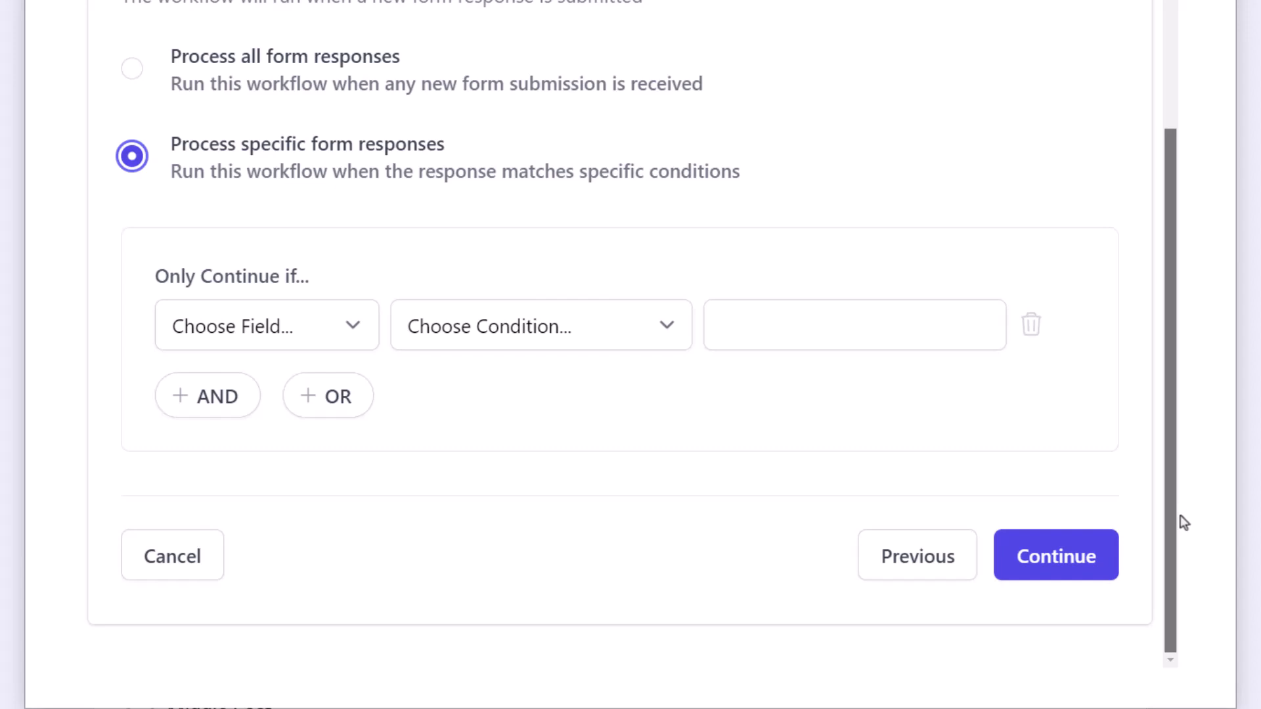
mouse_move(338, 326)
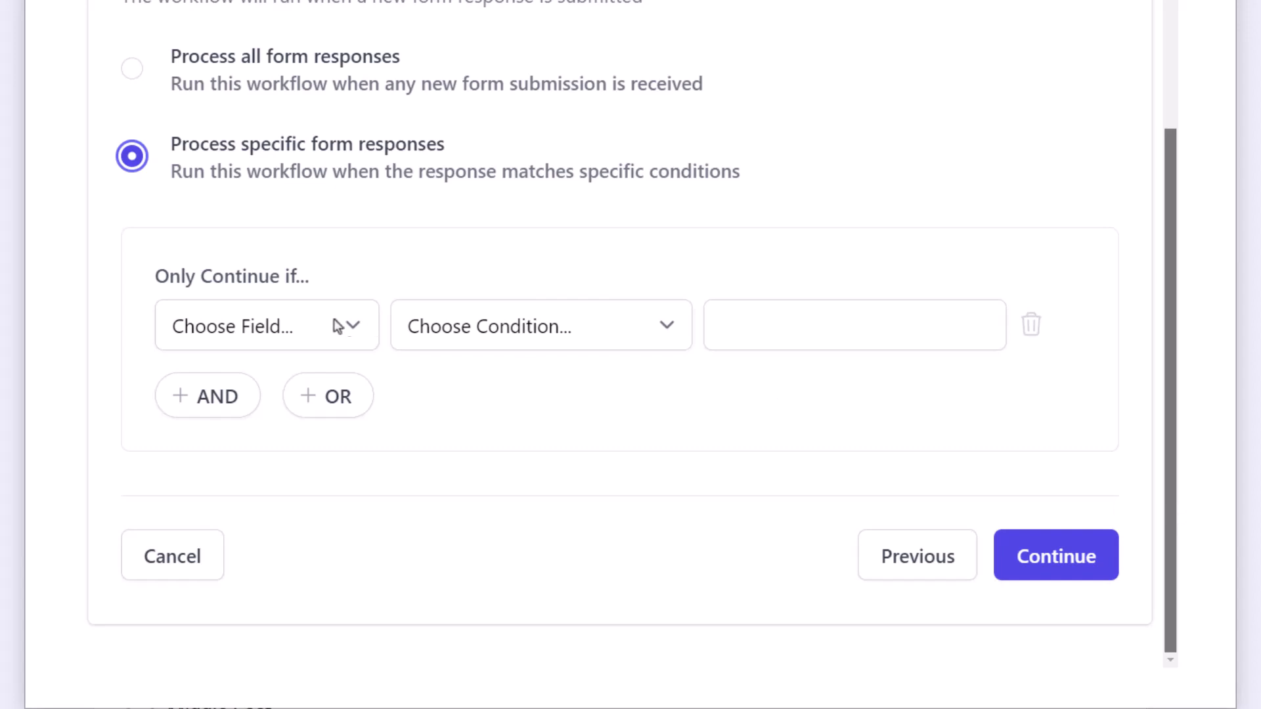
Require Declaration to exactly match 'I agree' and continue to task selection.
click(266, 325)
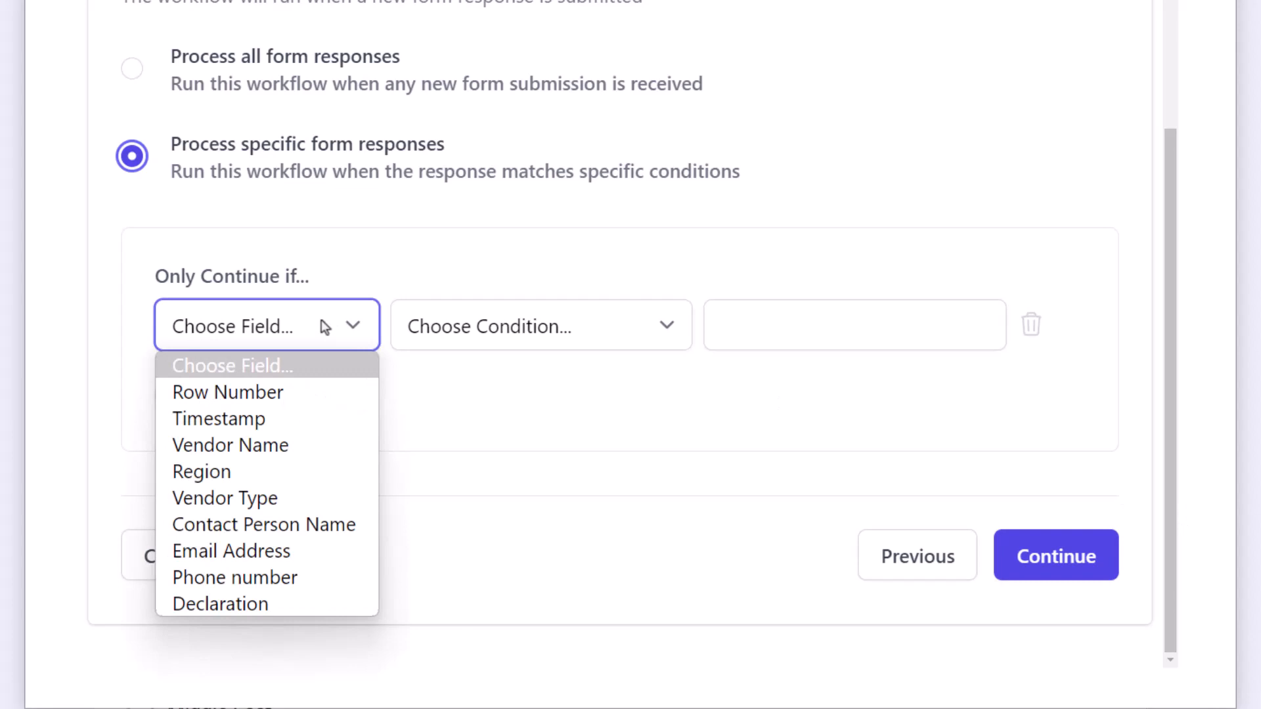
click(219, 604)
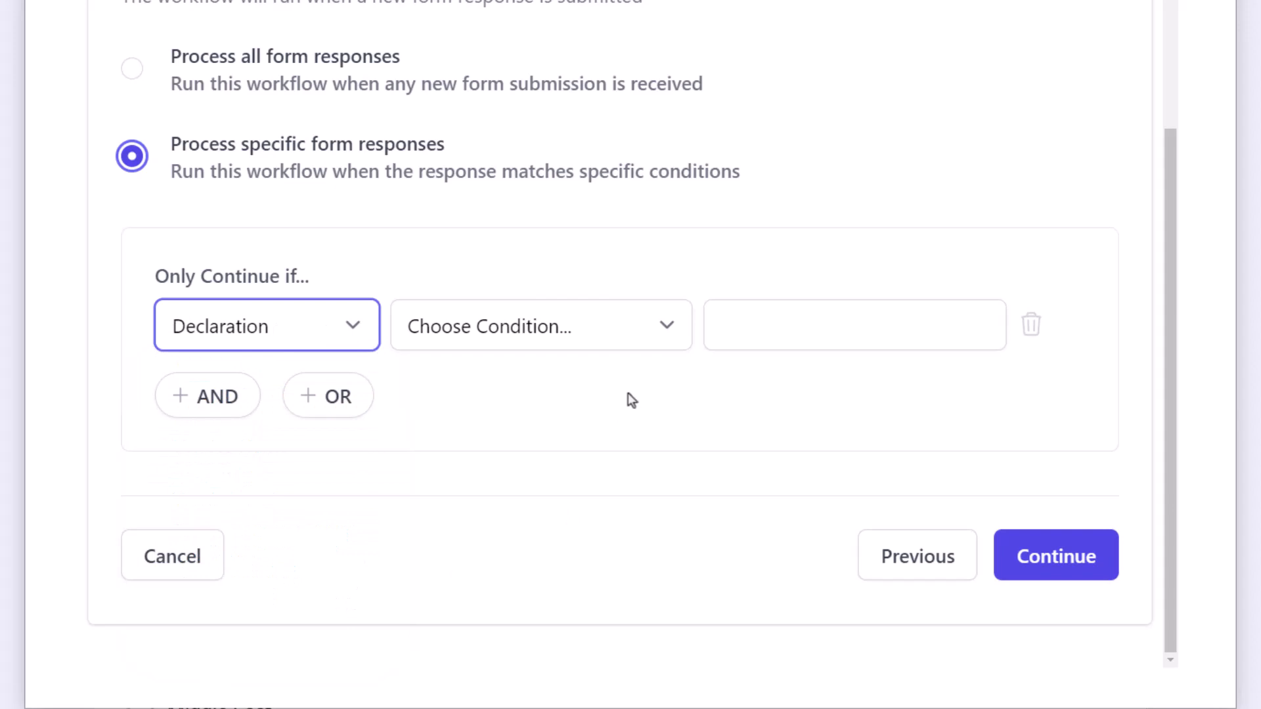
click(538, 324)
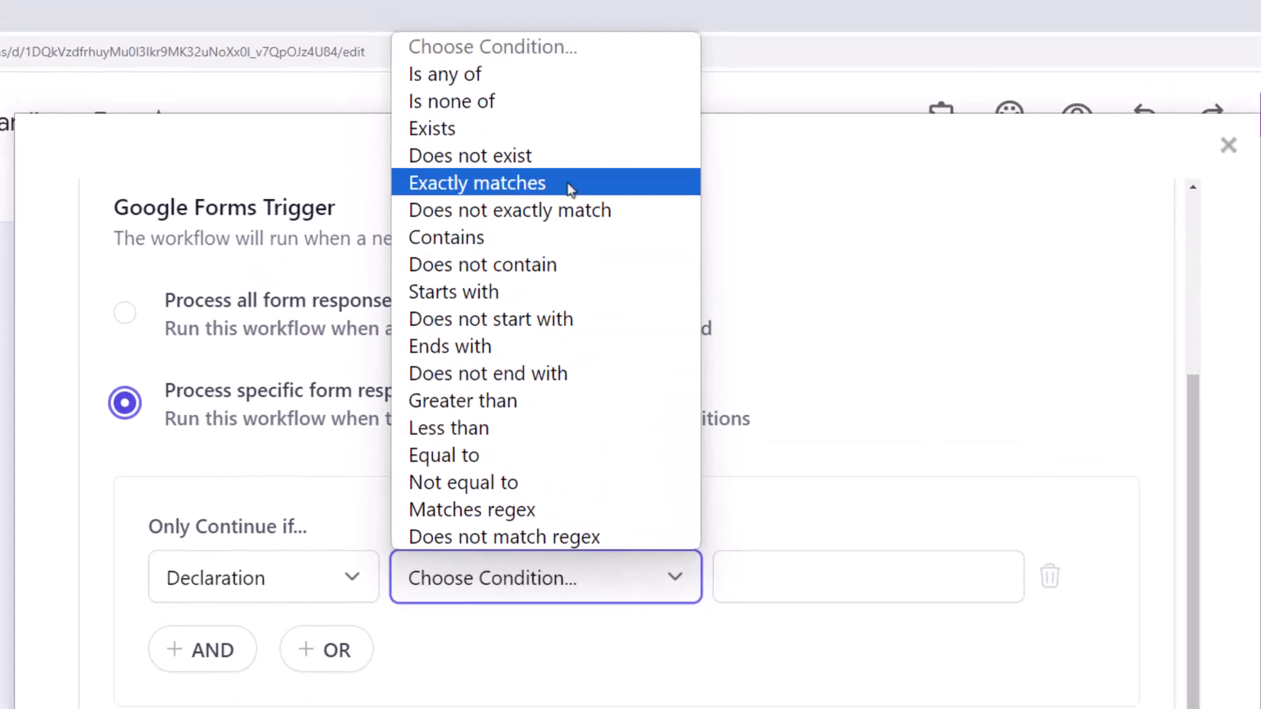
click(477, 183)
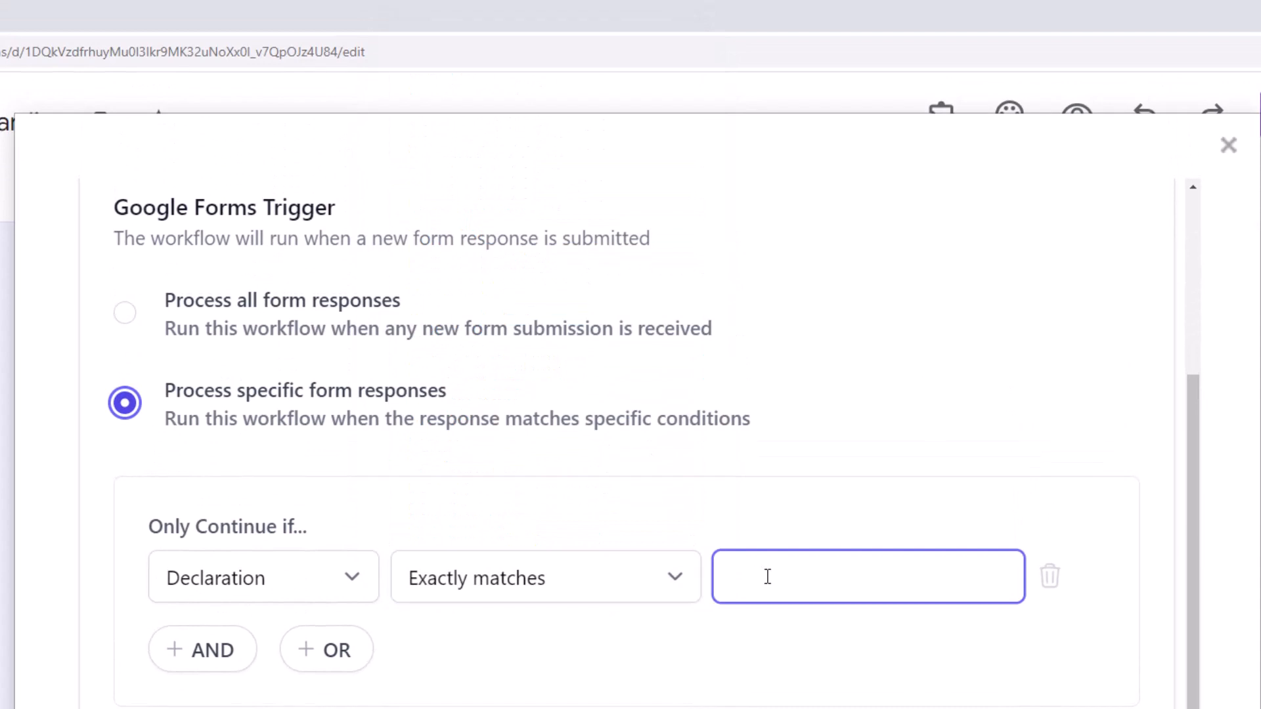
text(I agree)
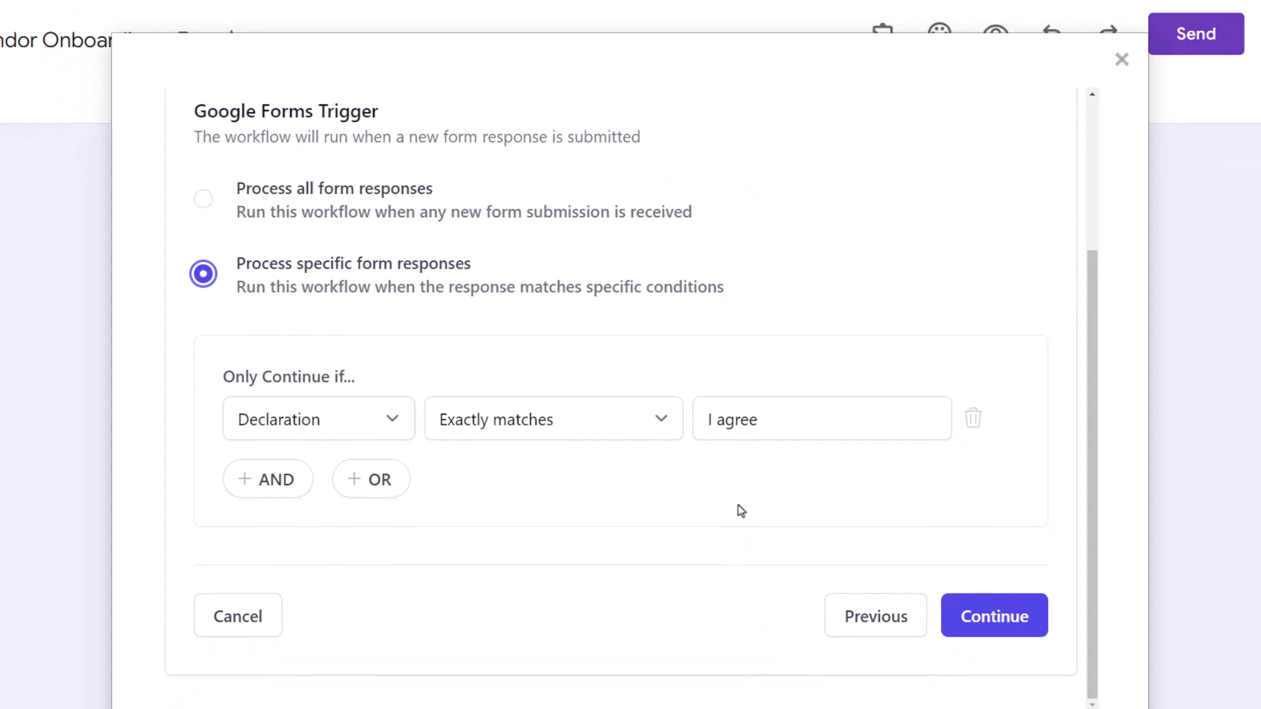
click(994, 616)
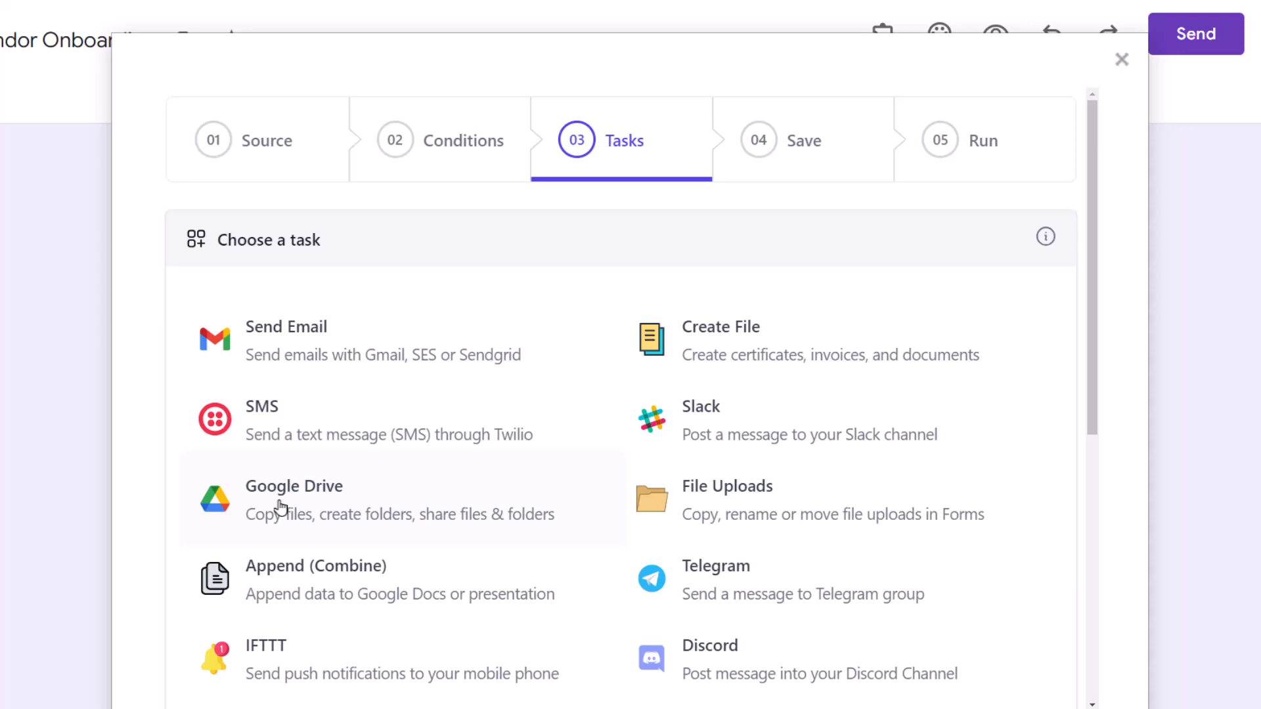
Add a Google Drive task with its Drive Service set to Create Folder.
click(293, 486)
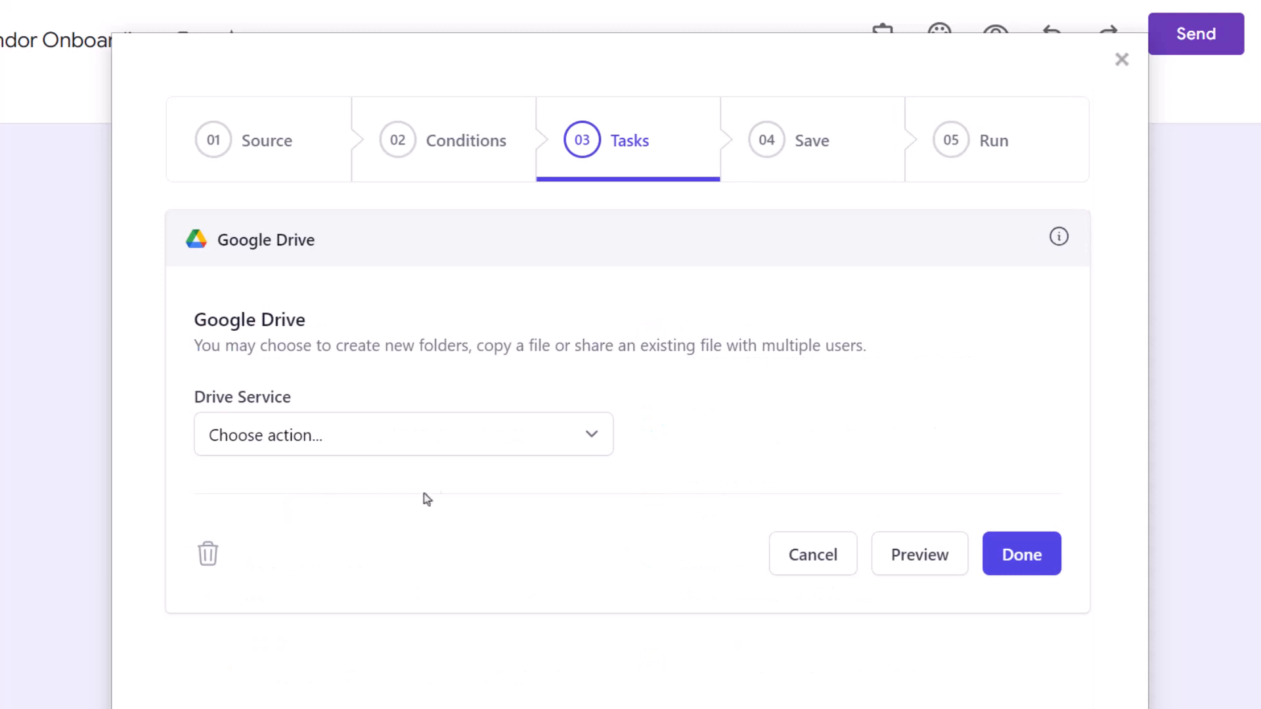
click(402, 435)
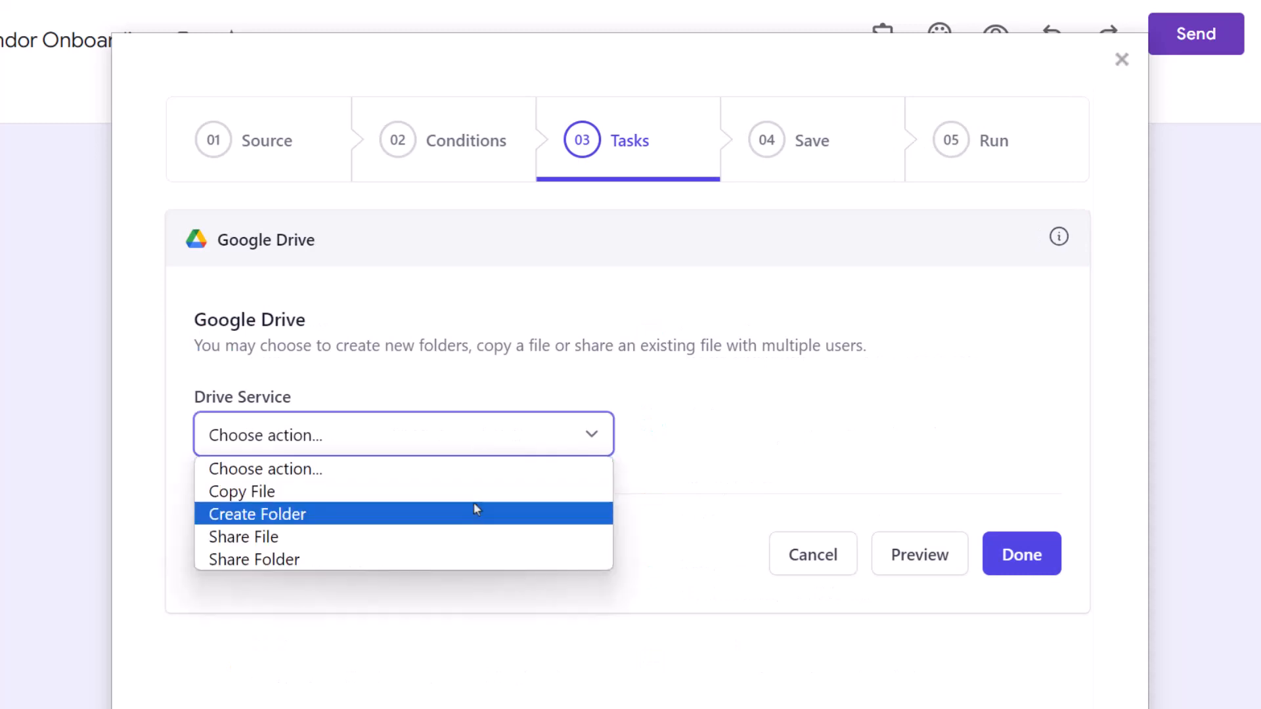
click(256, 513)
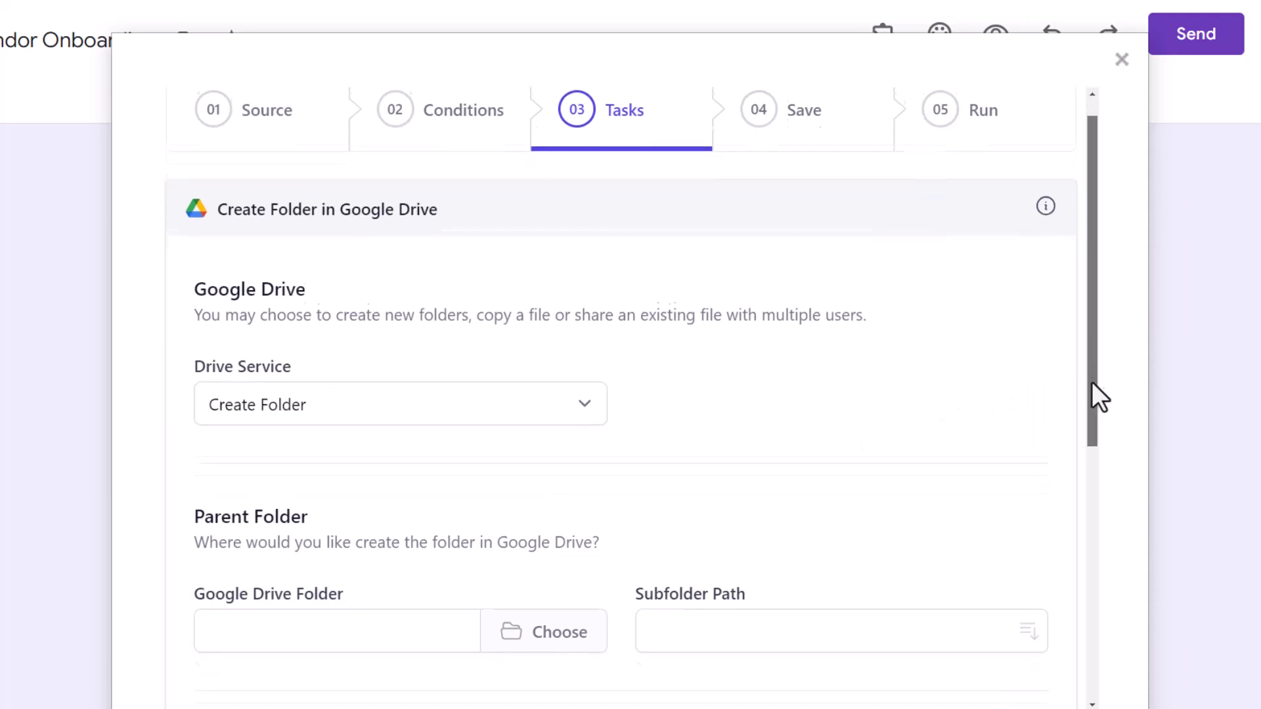
scroll(down, 3)
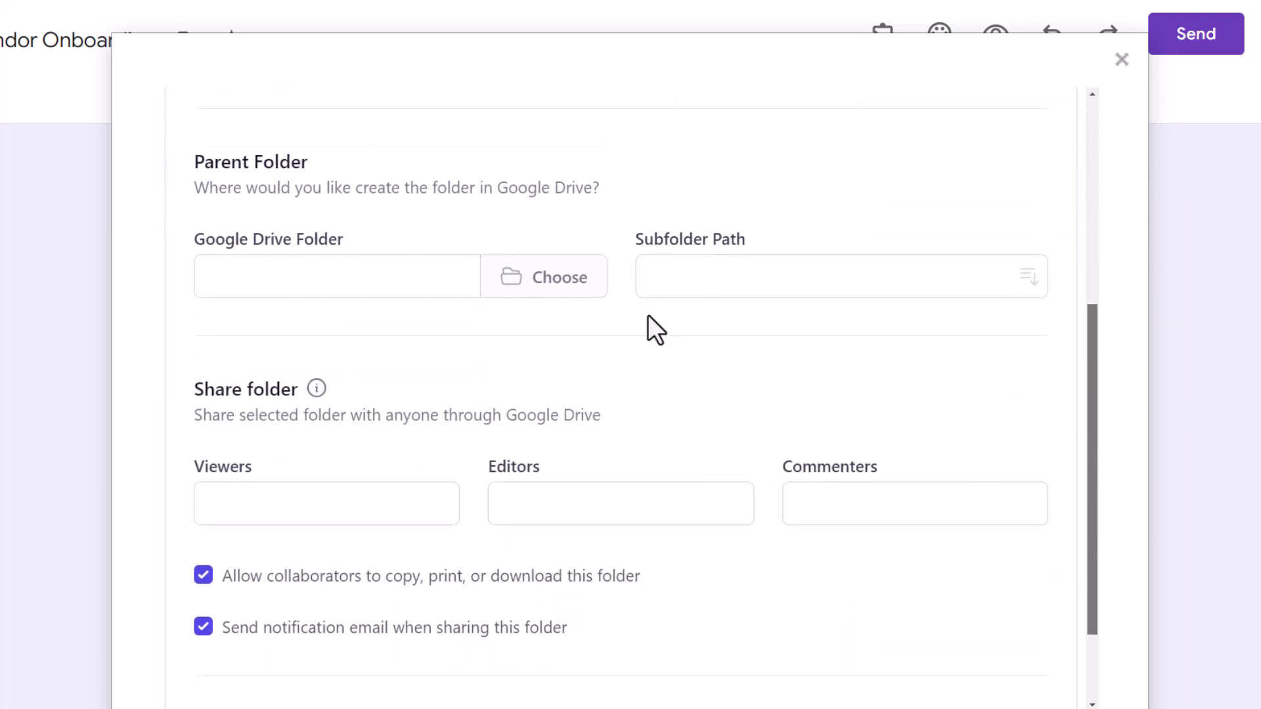
Select the New Vendors Drive folder as the parent for created folders.
click(543, 277)
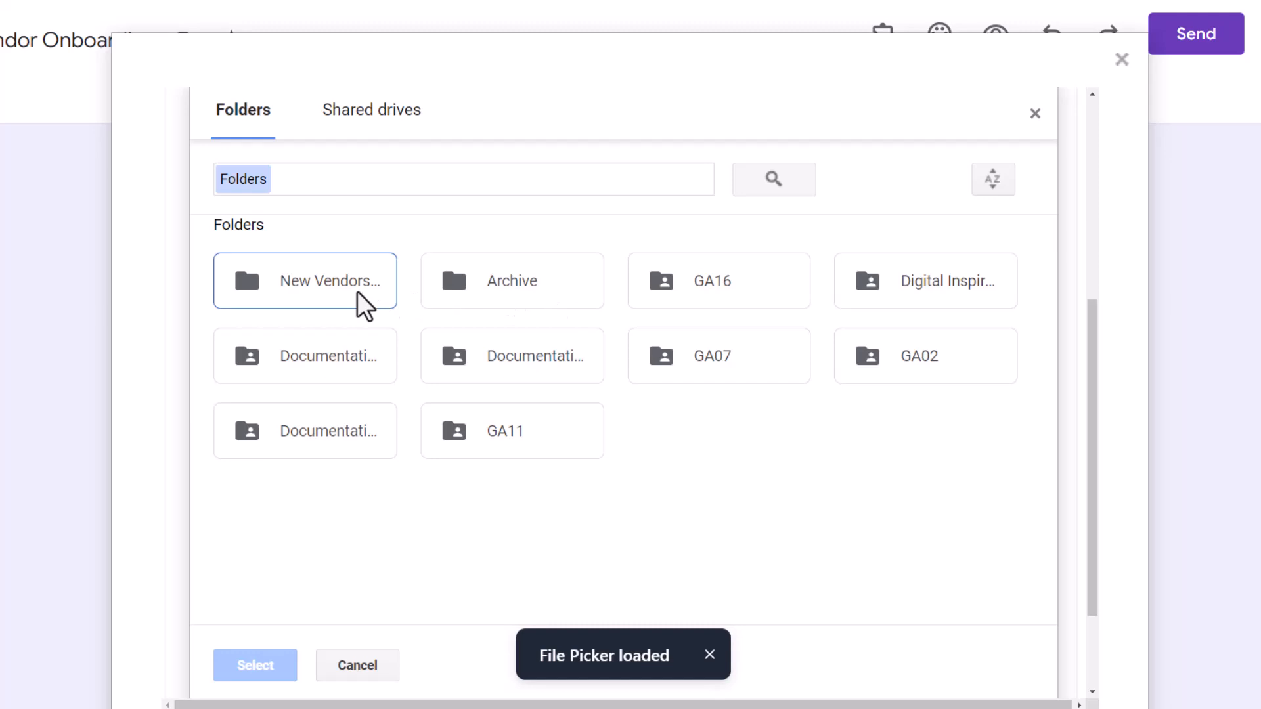
click(304, 281)
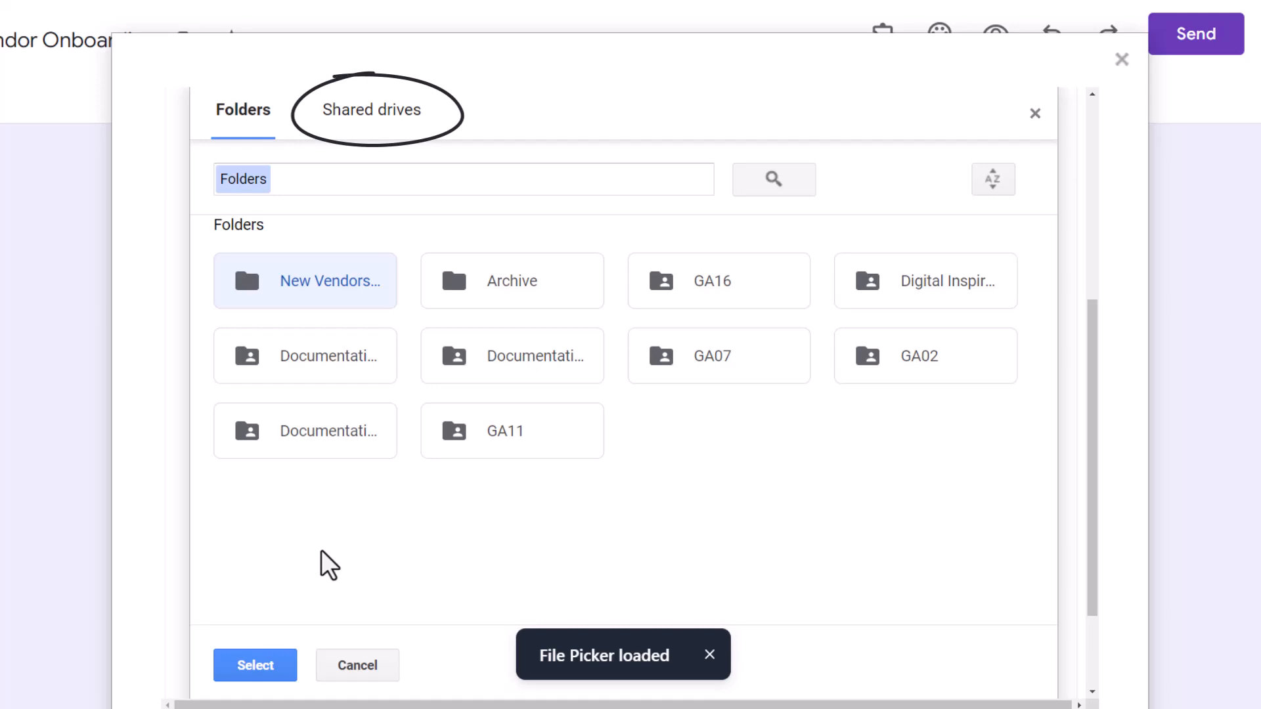
mouse_move(291, 635)
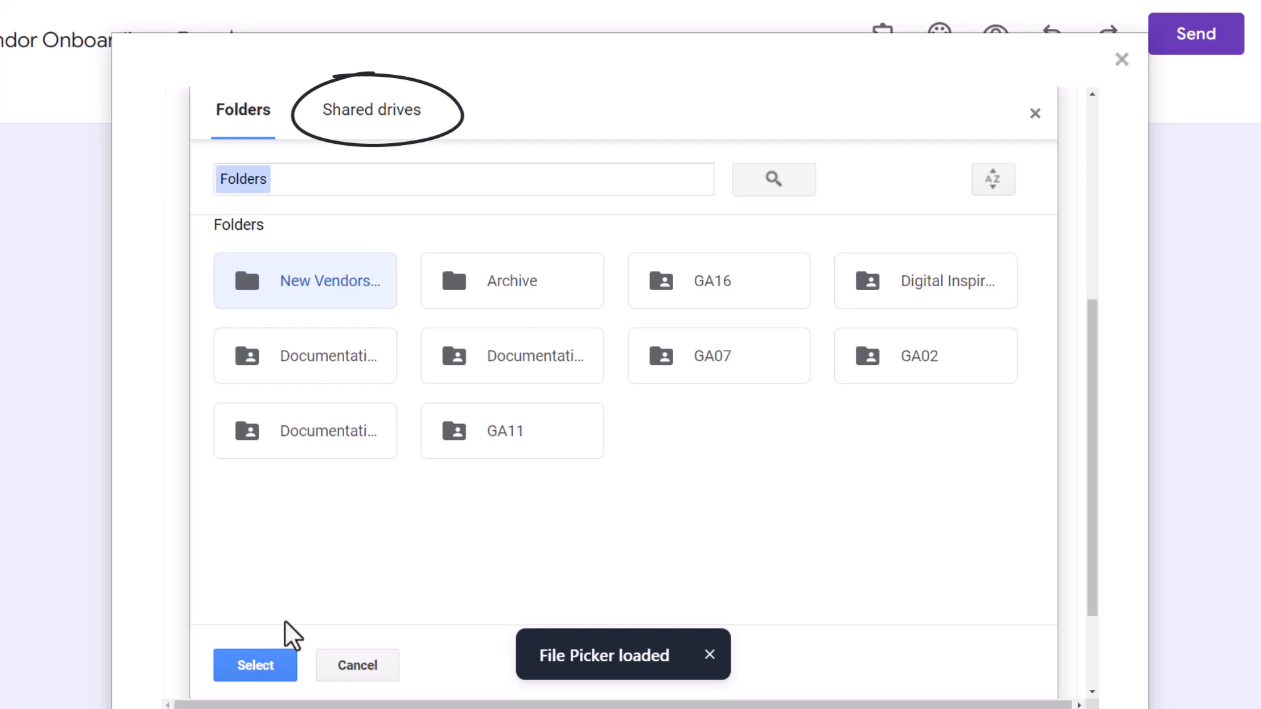
click(255, 664)
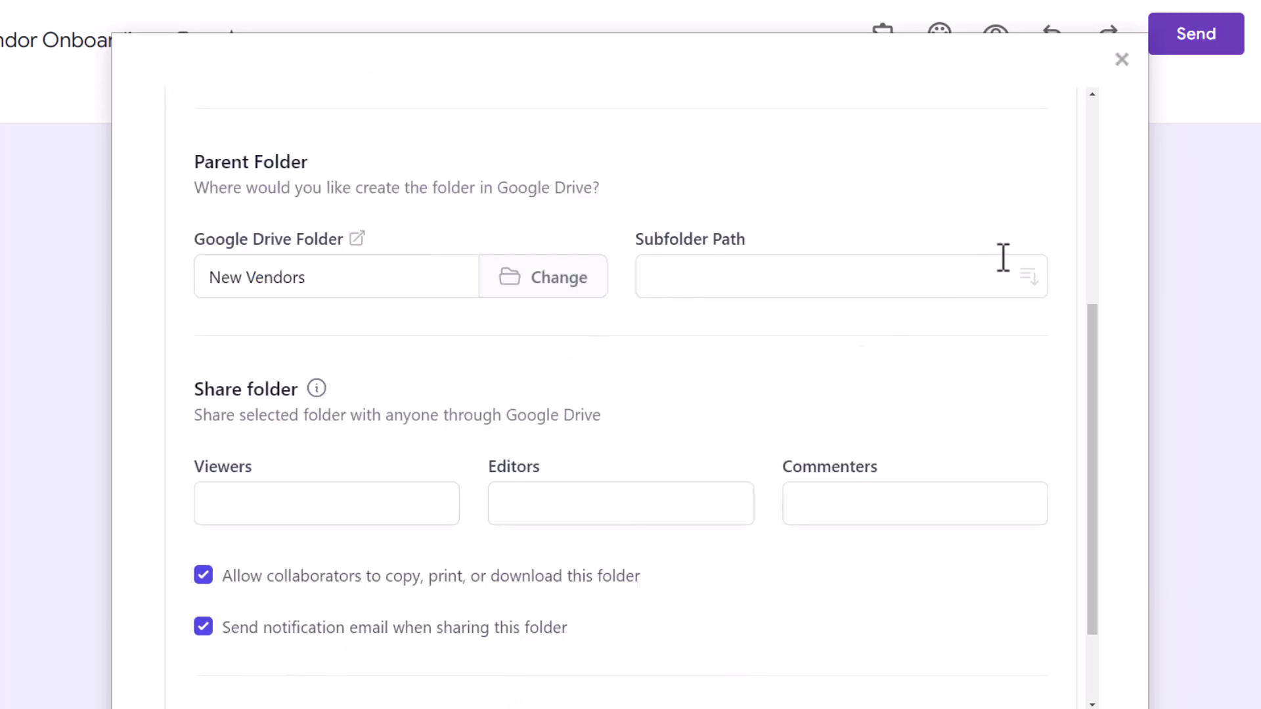
Set the Subfolder Path to {{Year}}/{{Region}}/{{Vendor Name}}.
click(1028, 277)
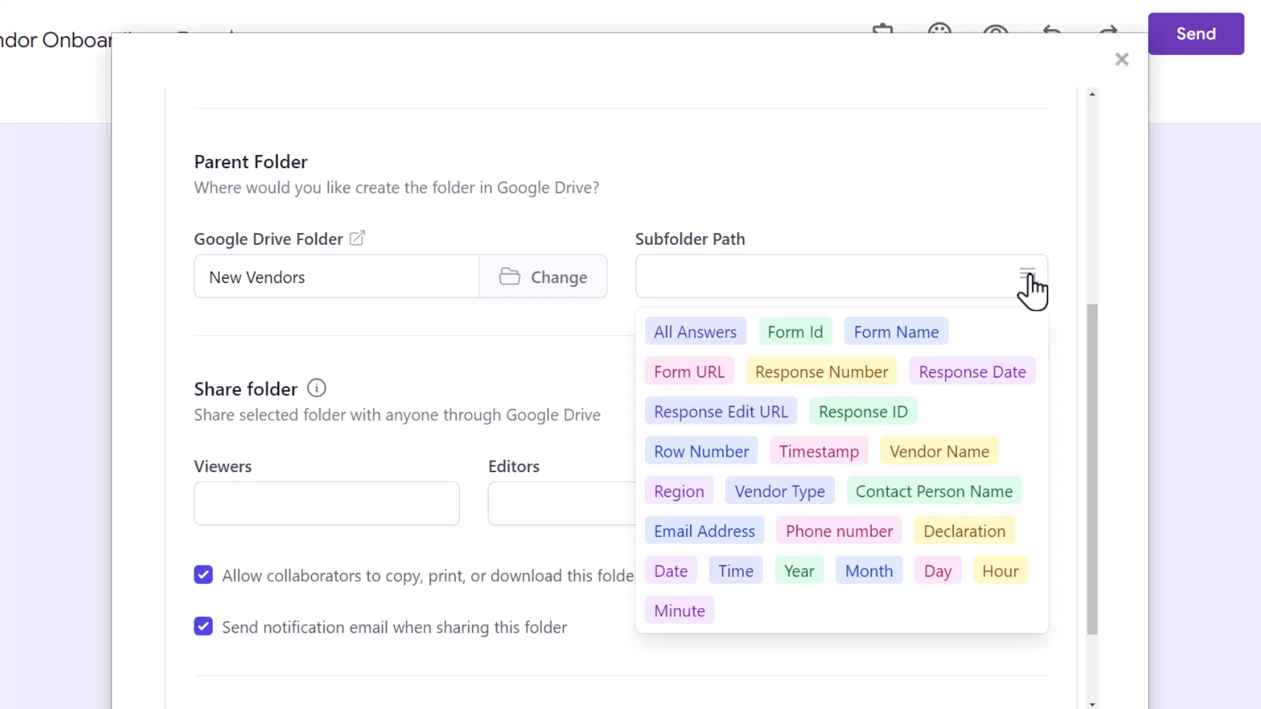
click(797, 571)
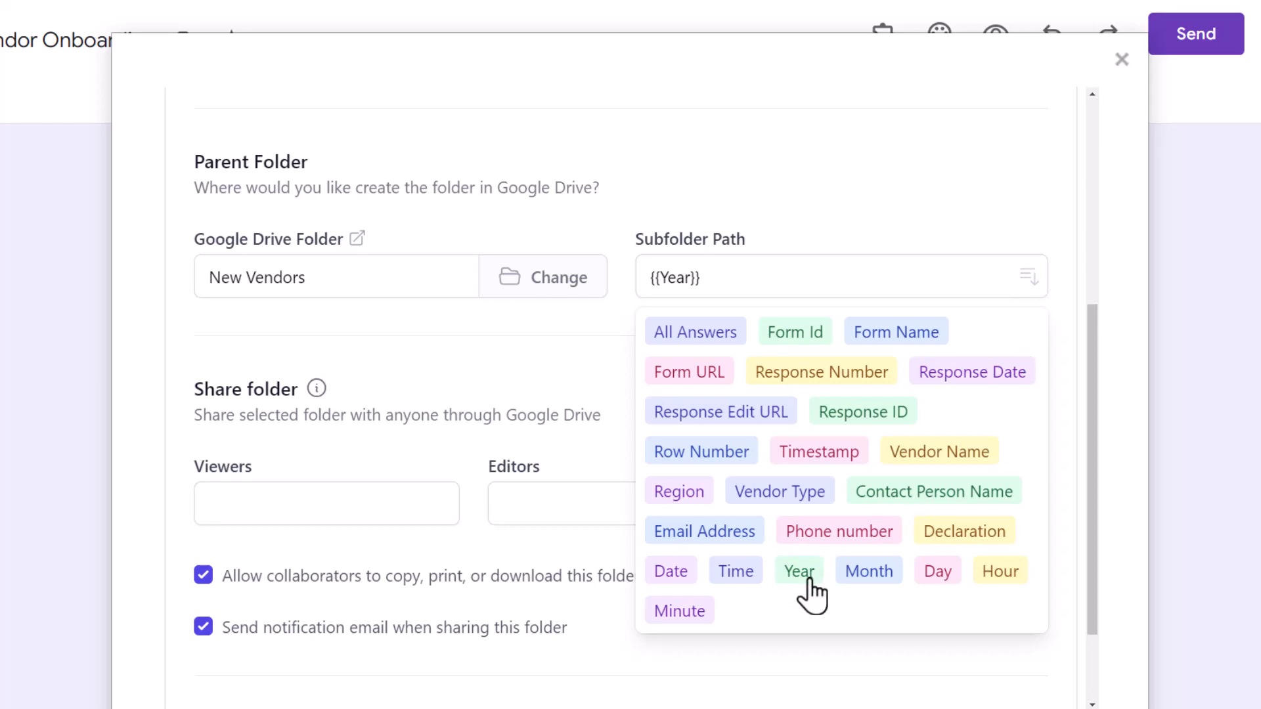
click(677, 490)
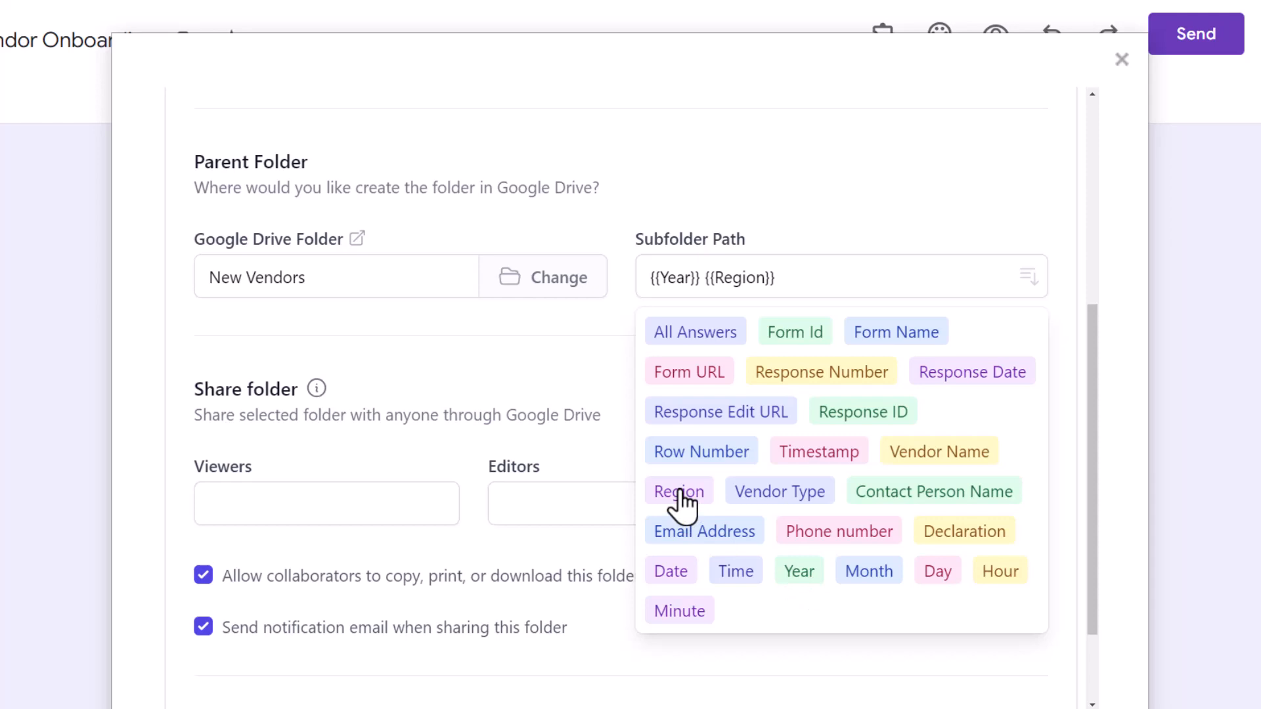
click(937, 451)
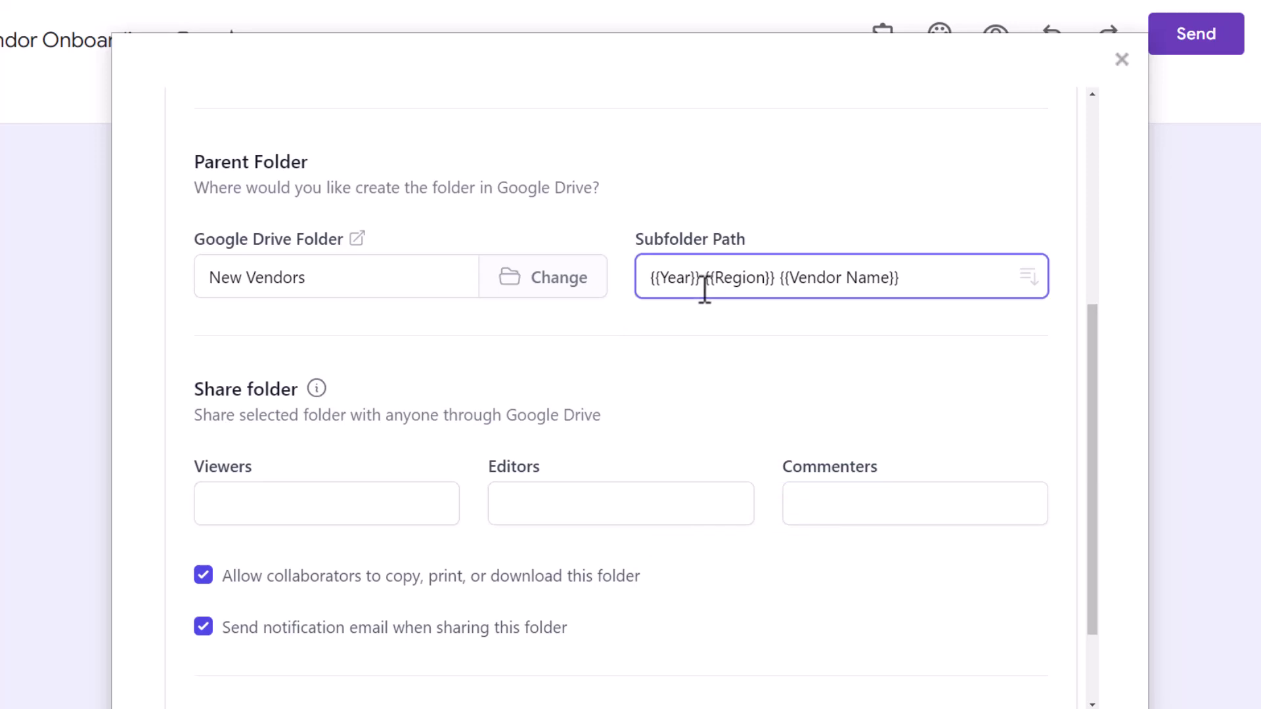
text(/)
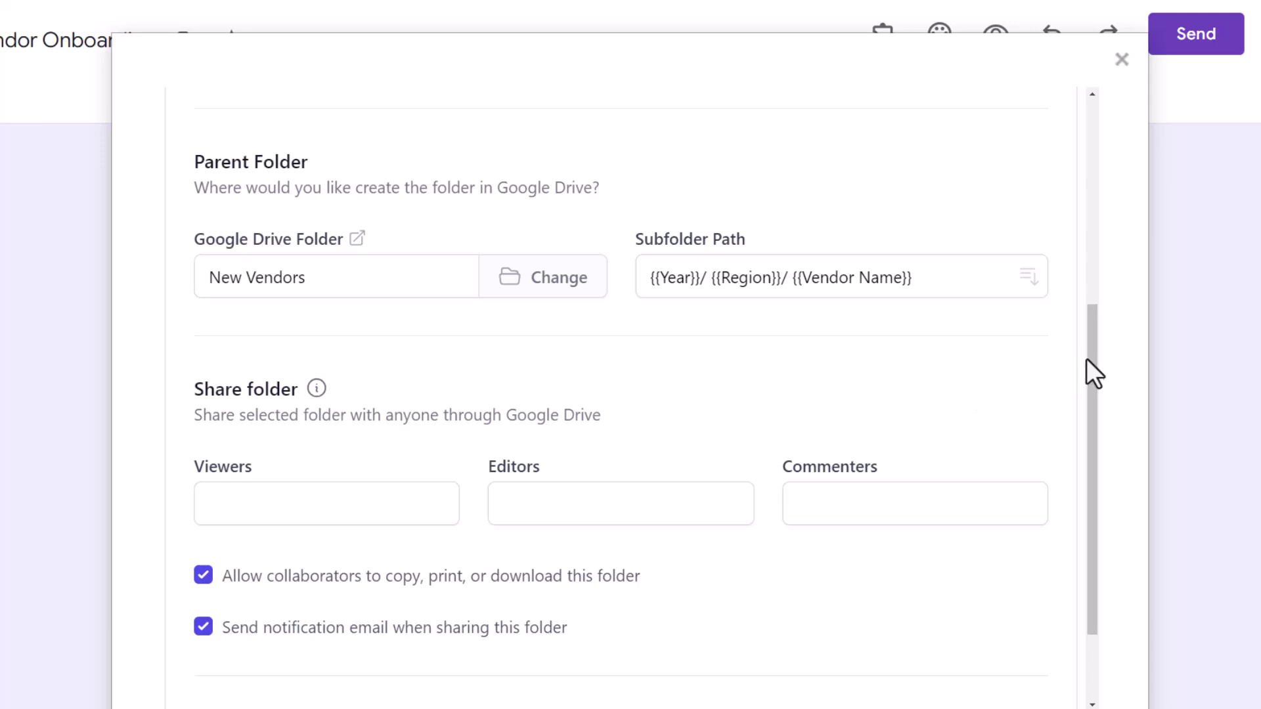
Share each created folder with {{Email Address}} as editor and save the task with Done.
scroll(down, 3)
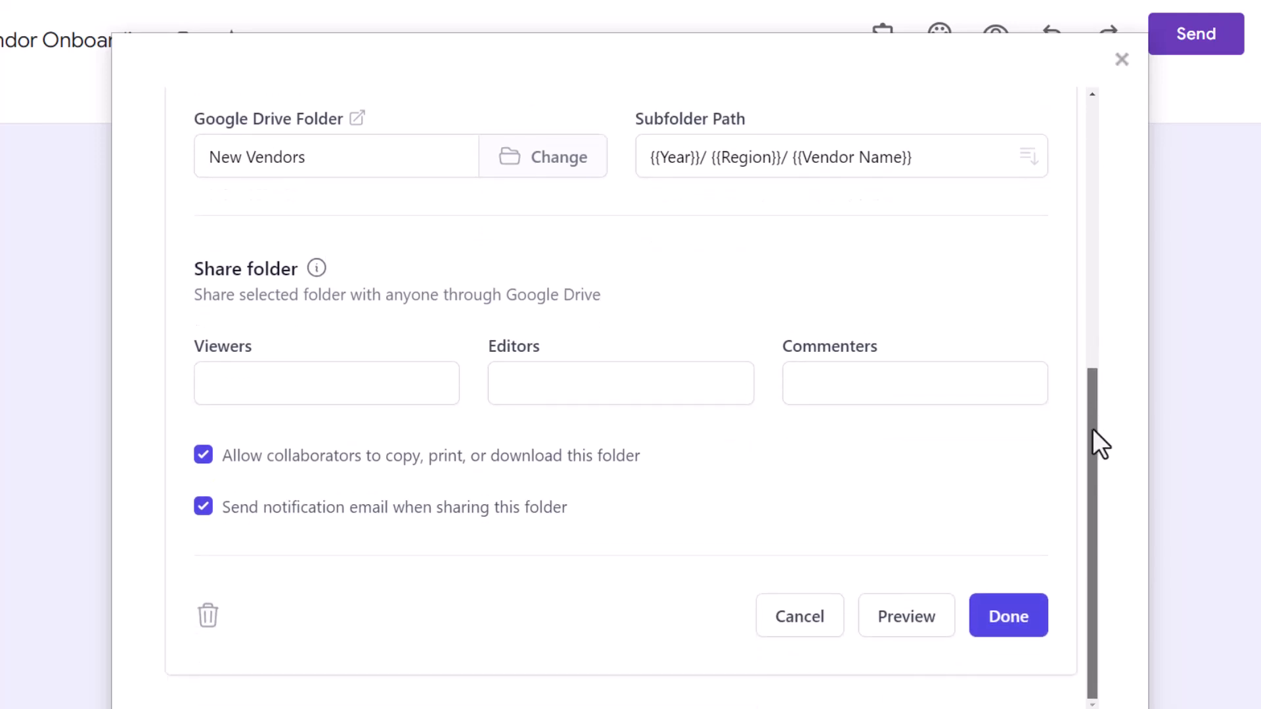
mouse_move(637, 416)
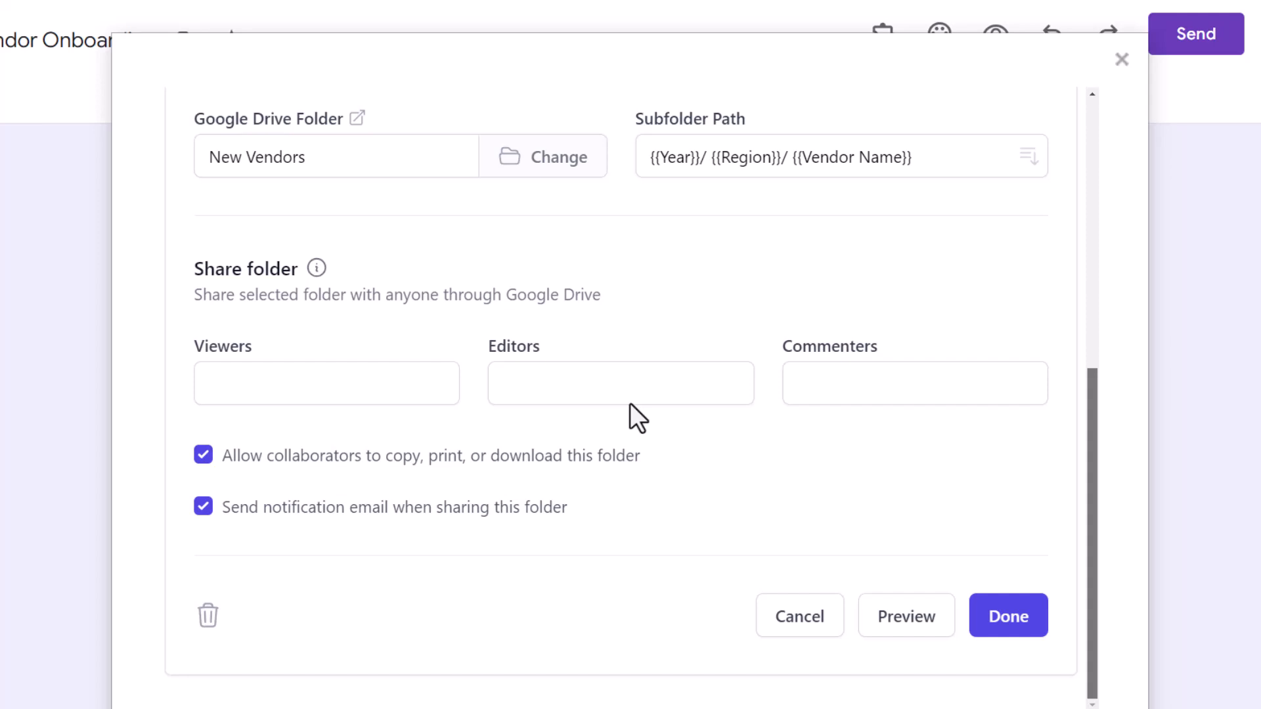
click(620, 382)
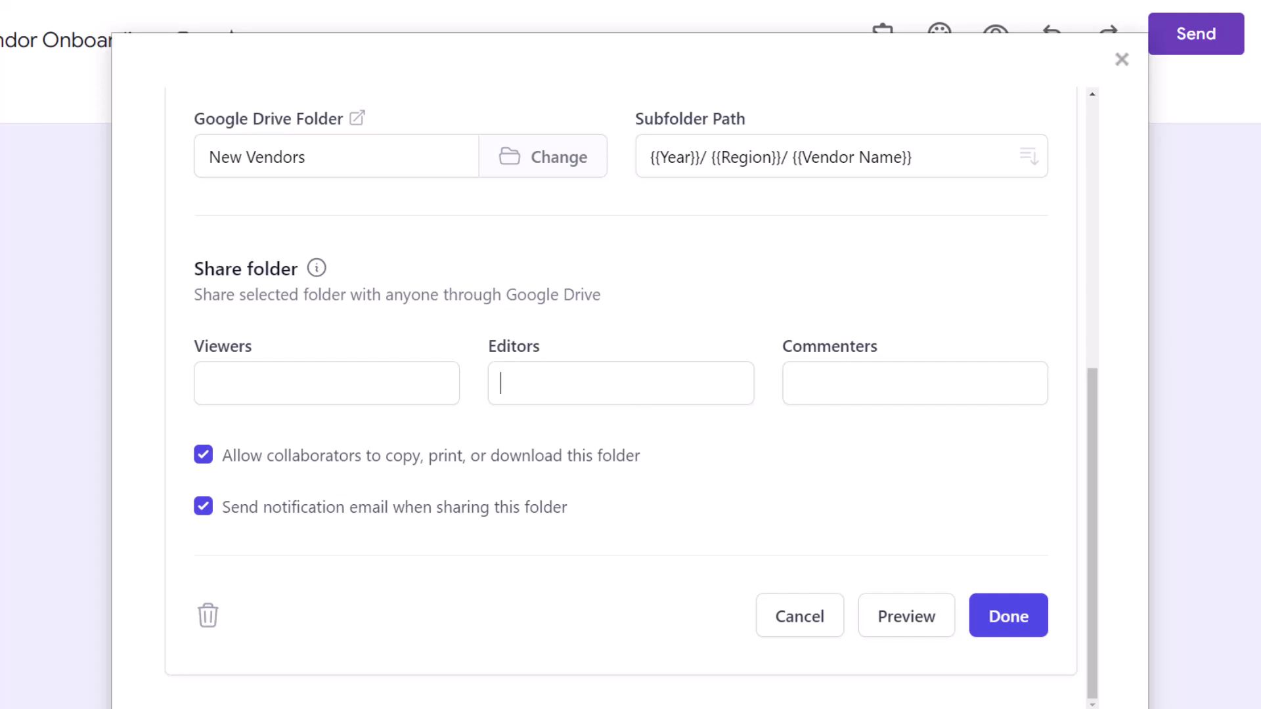
text(E)
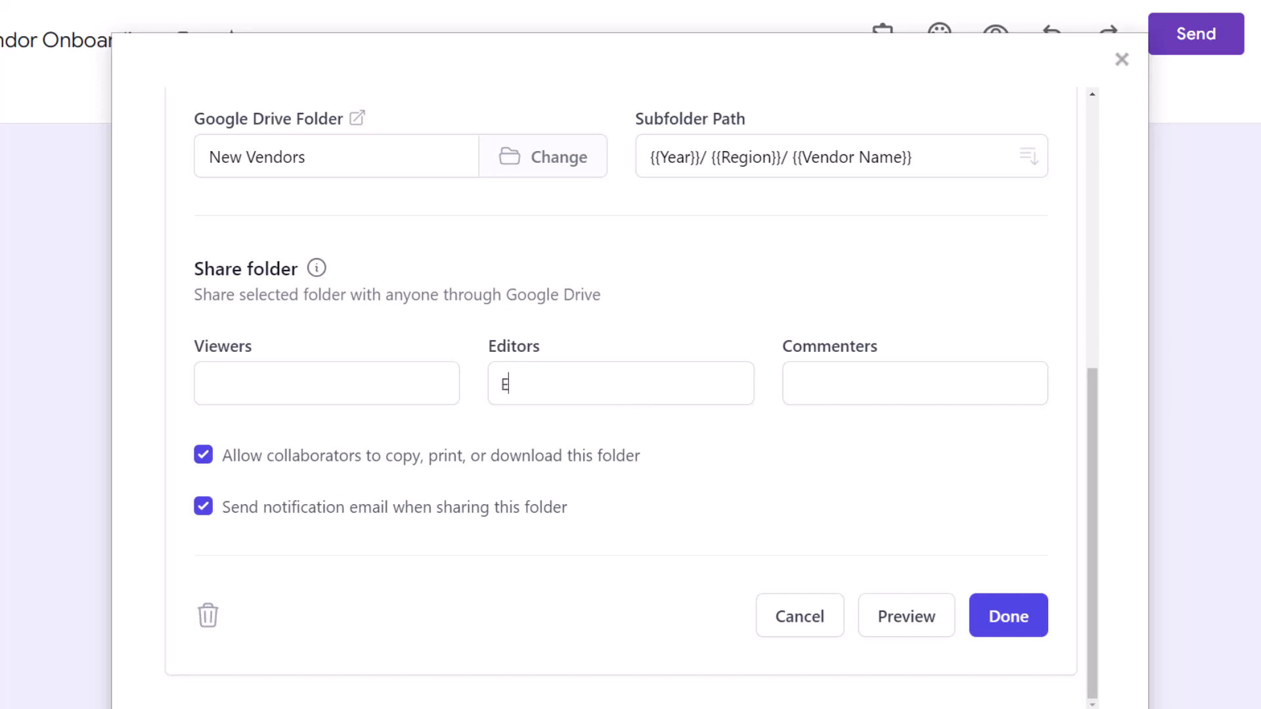
text(mail Address)
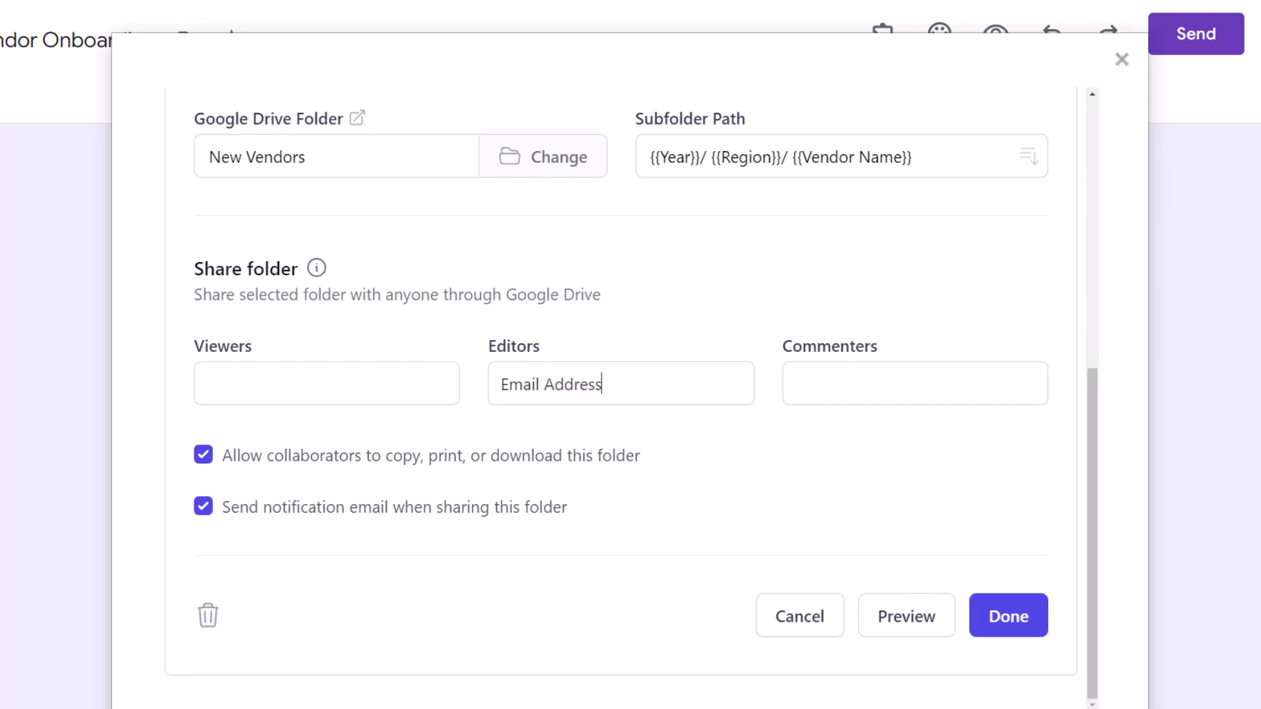
text(}})
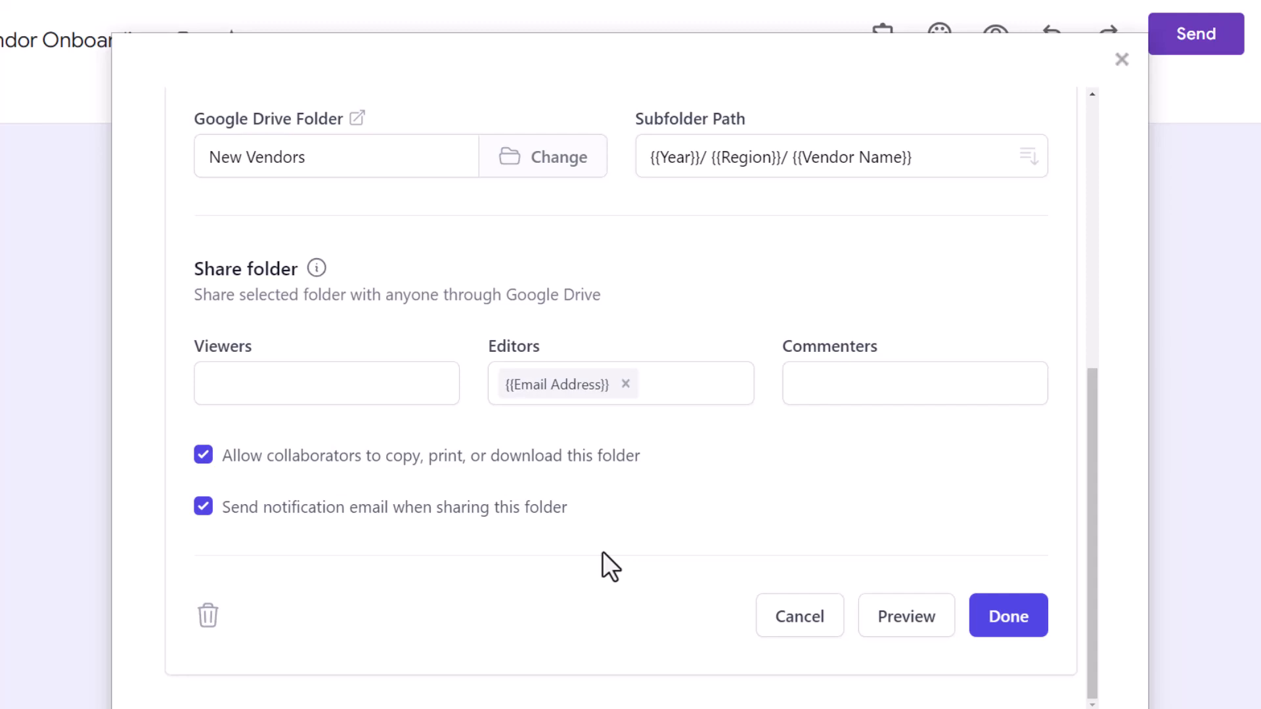
click(1007, 614)
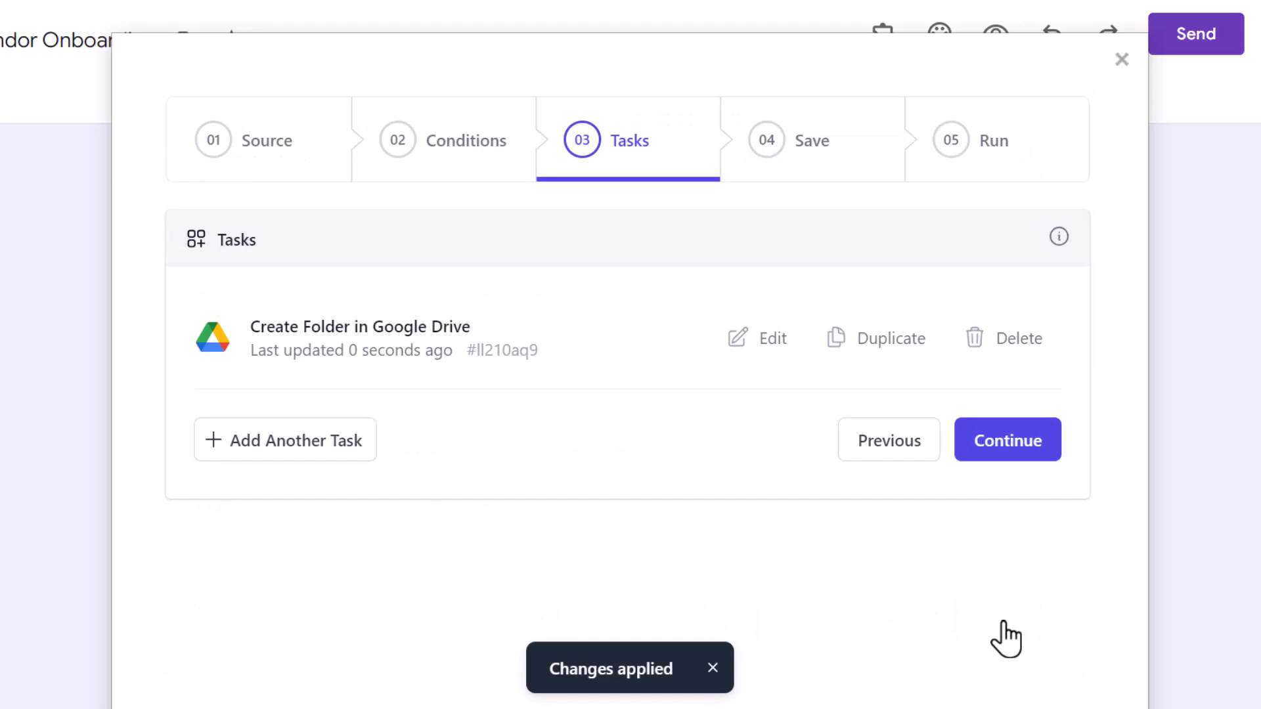
mouse_move(1011, 635)
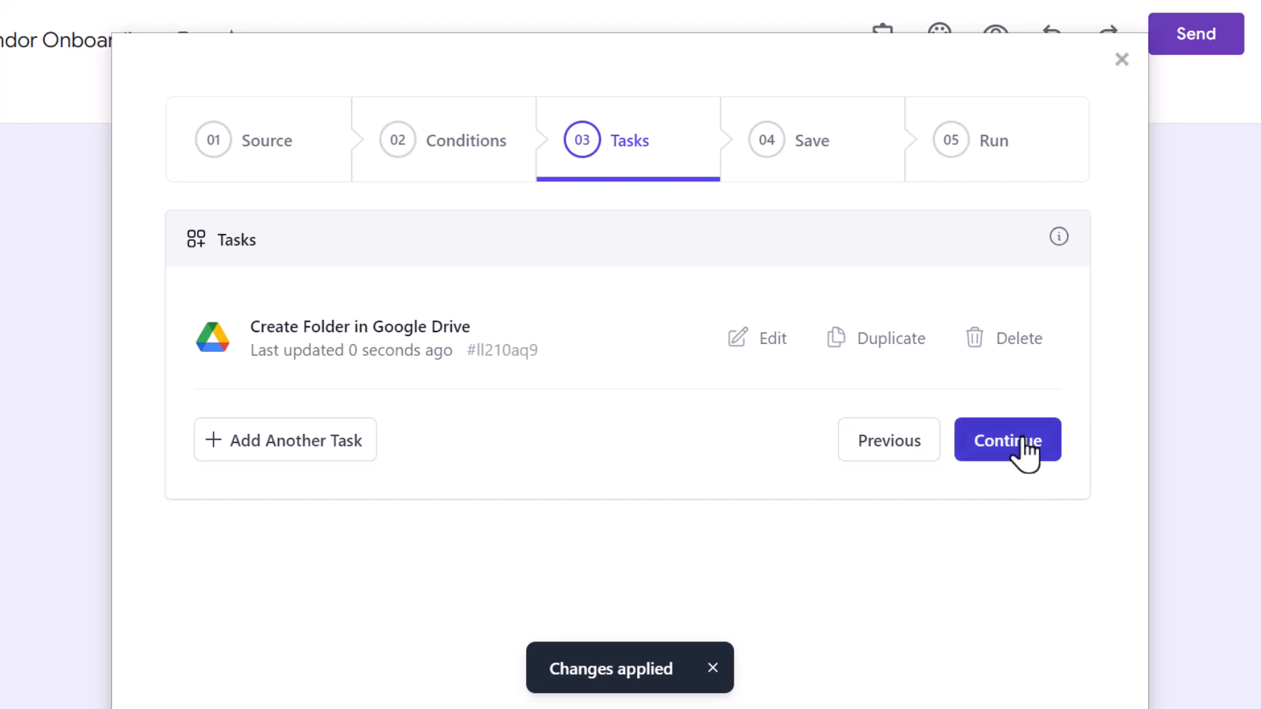
Advance to the Save step, keeping Run on Form Submit, and reveal the save options.
click(1007, 440)
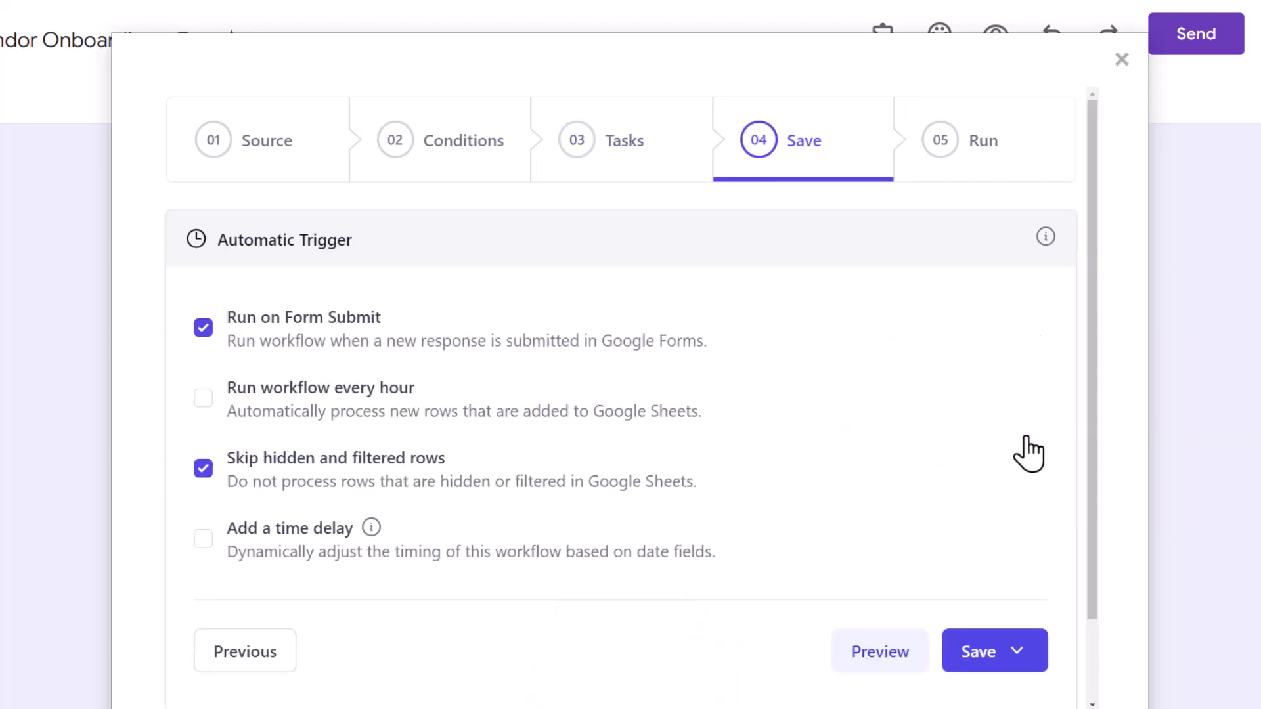
mouse_move(1033, 449)
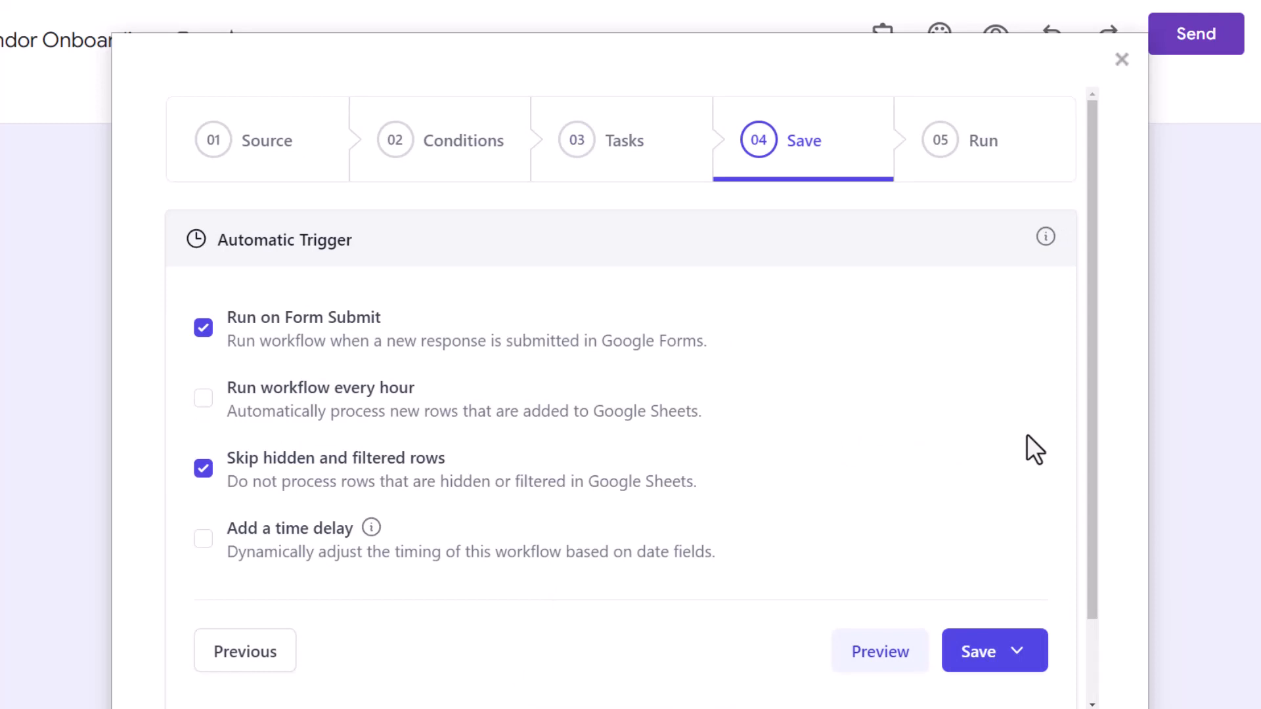
scroll(down, 3)
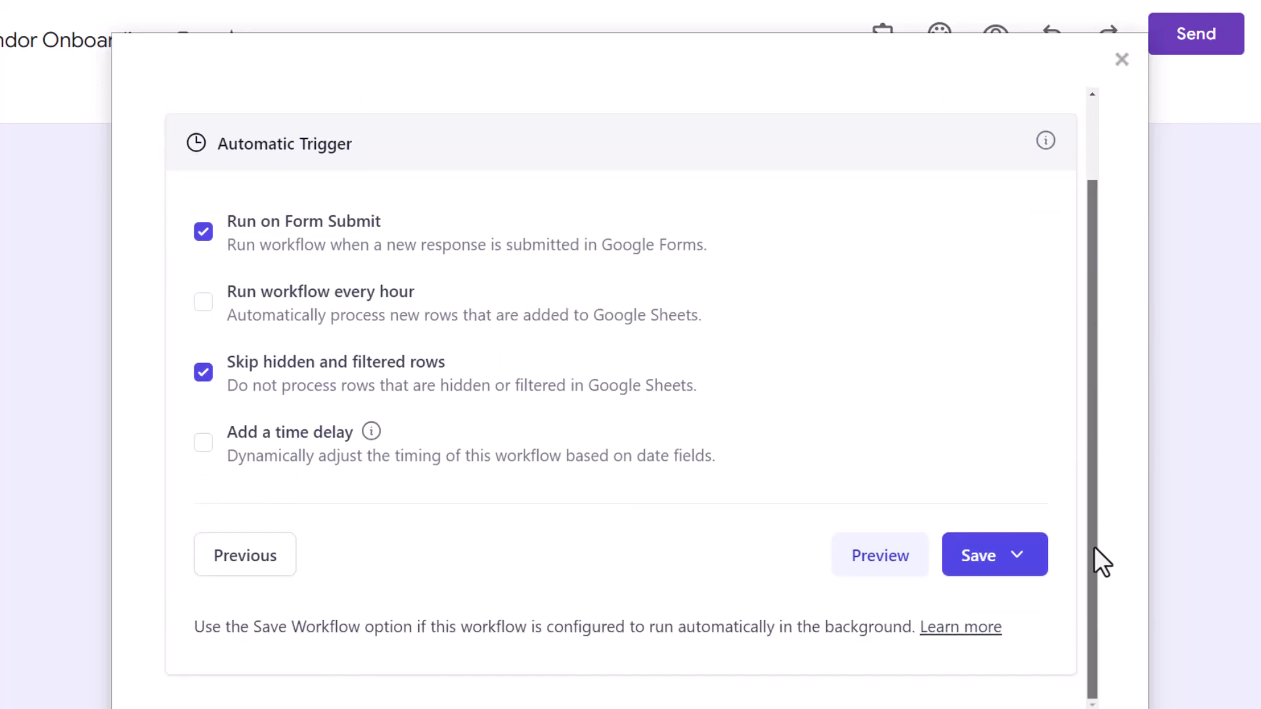
mouse_move(1090, 564)
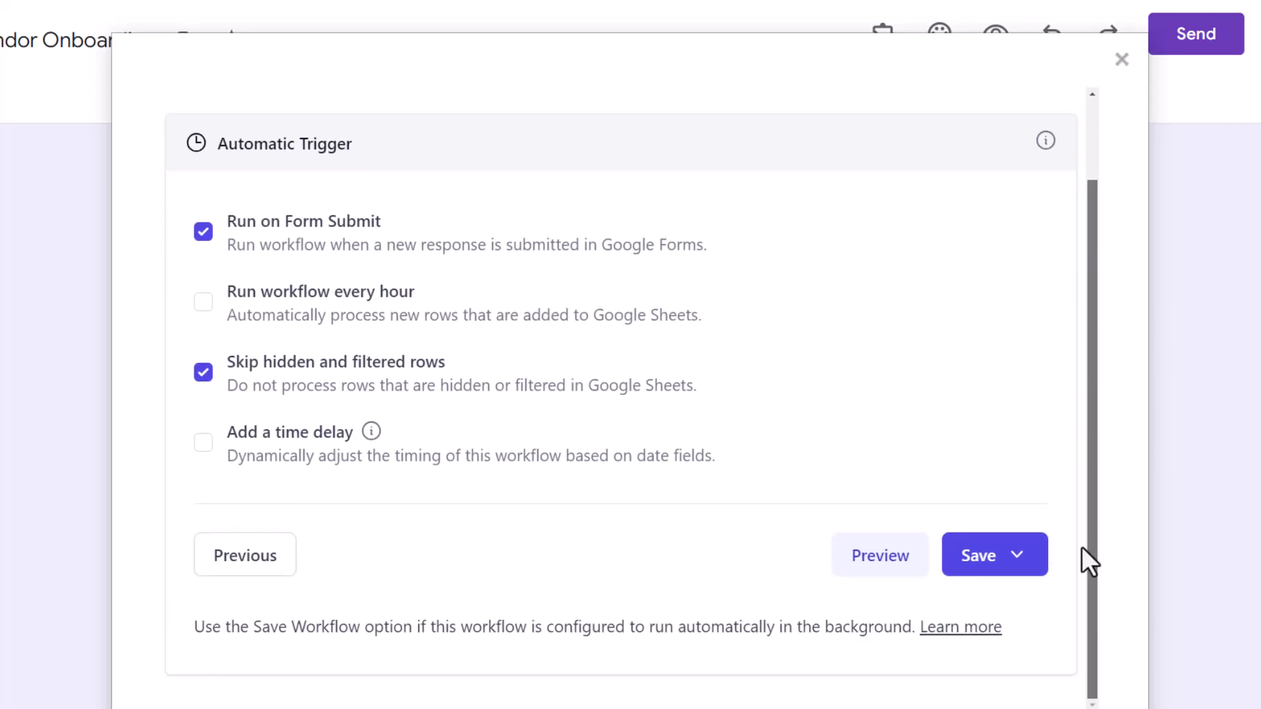
click(994, 554)
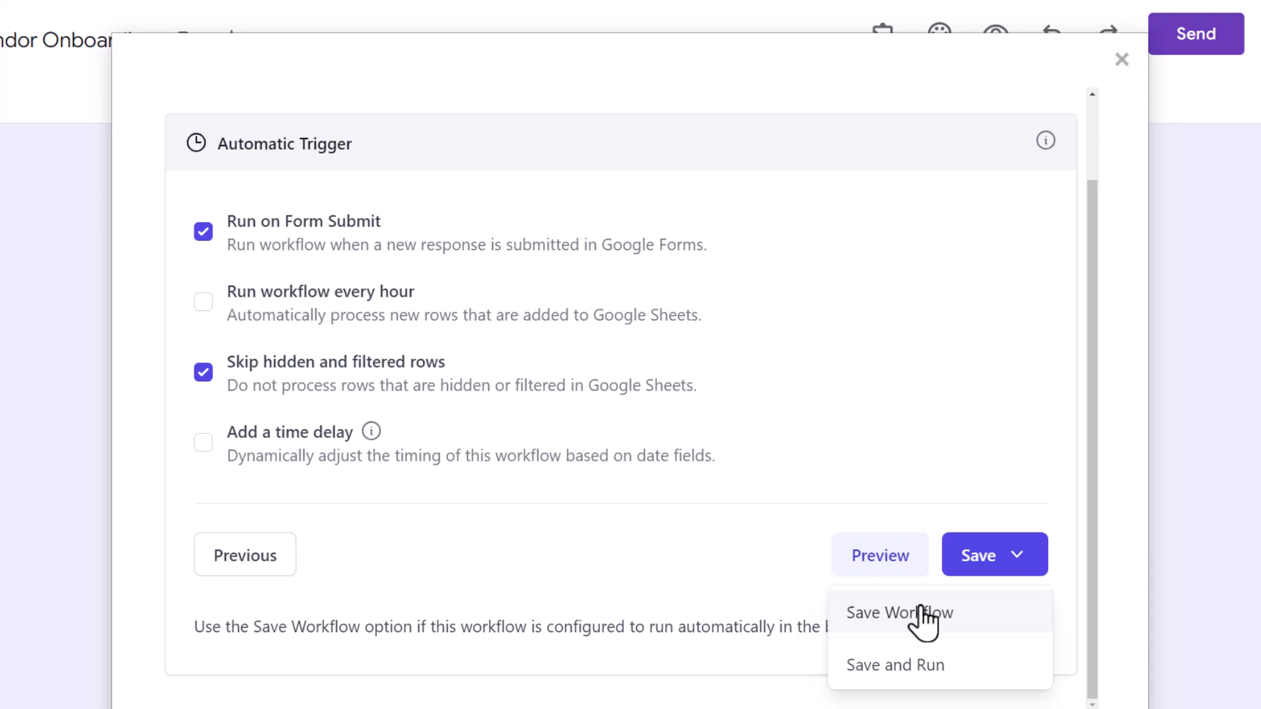
Save the New Vendors workflow and close the Document Studio dialog.
click(899, 613)
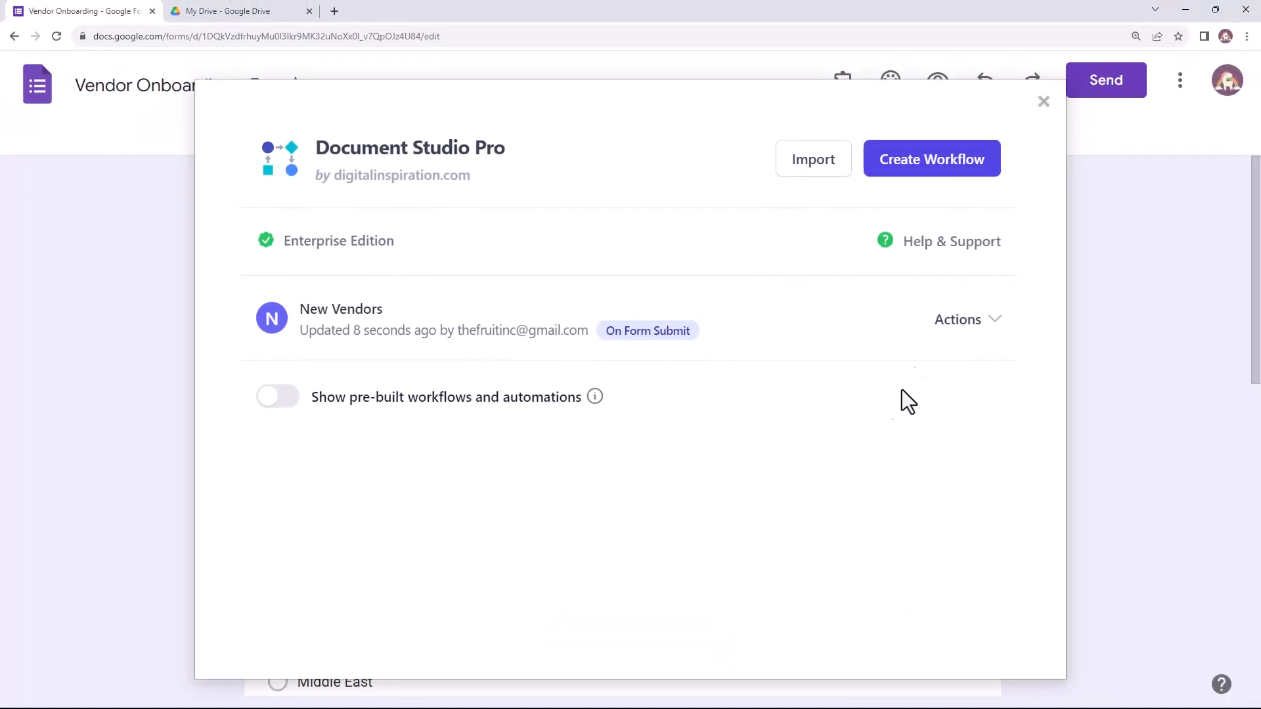
click(1044, 101)
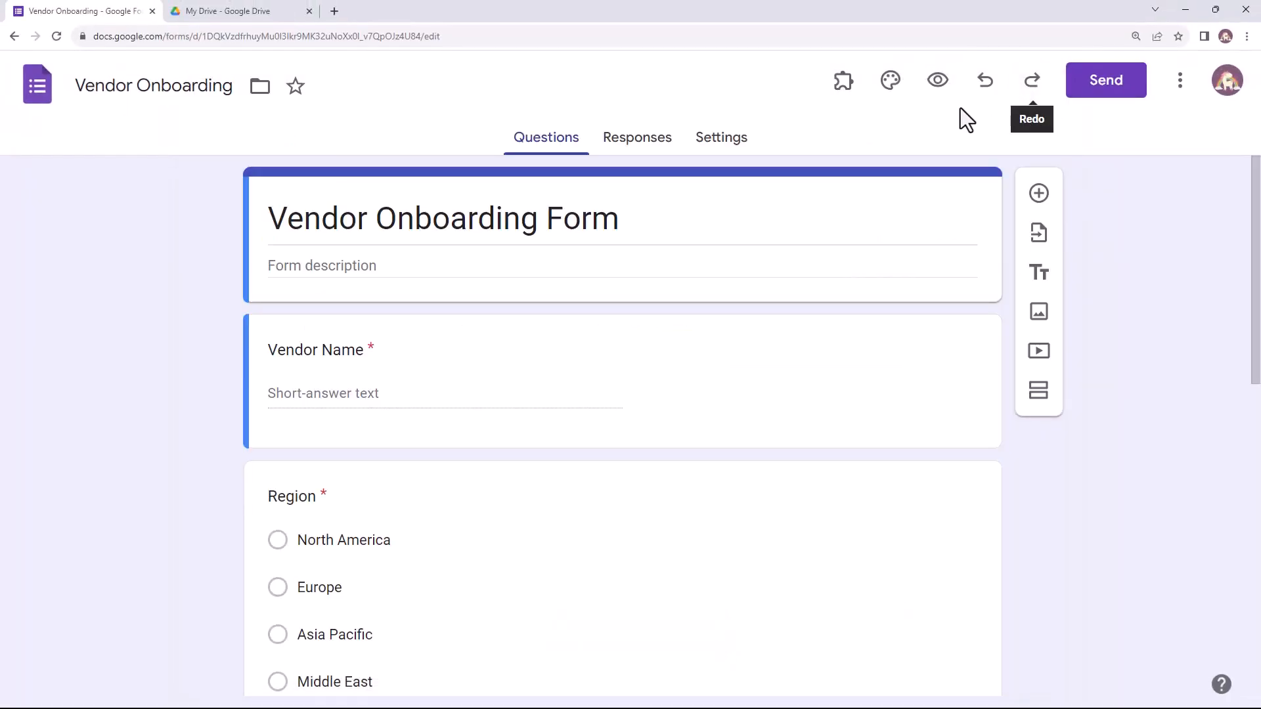
click(937, 80)
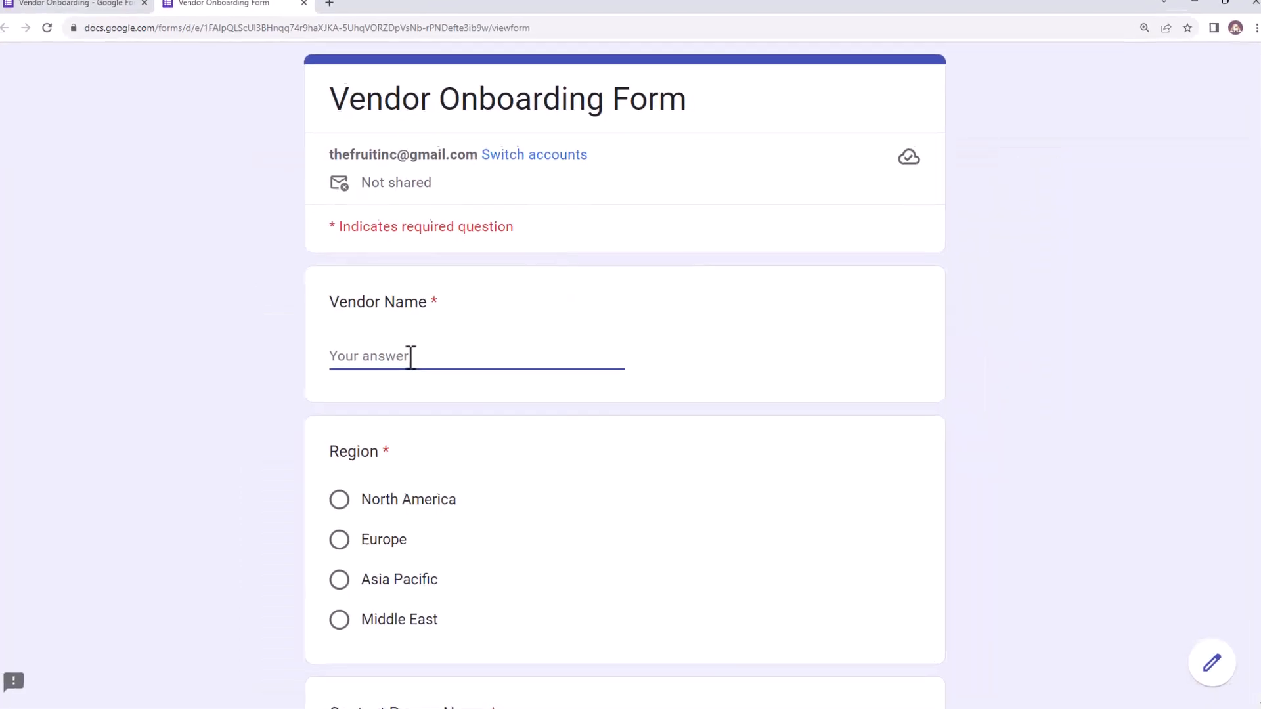
text(The Fr)
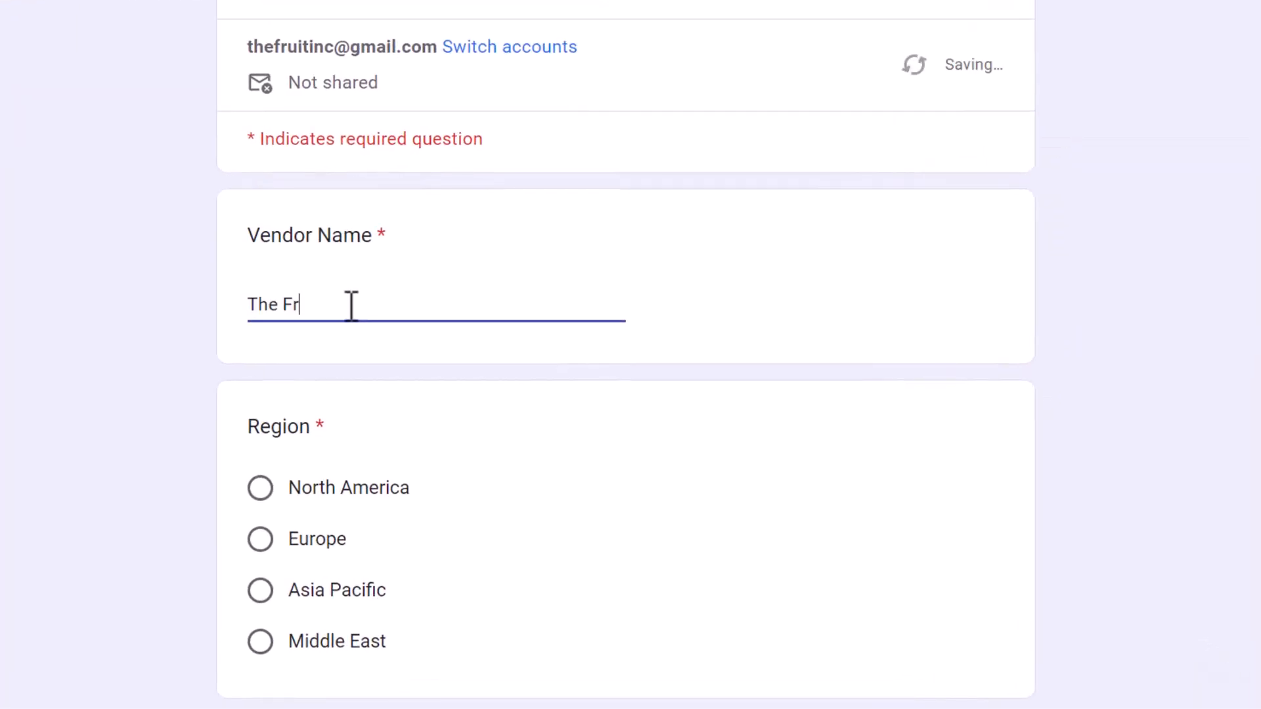
click(260, 488)
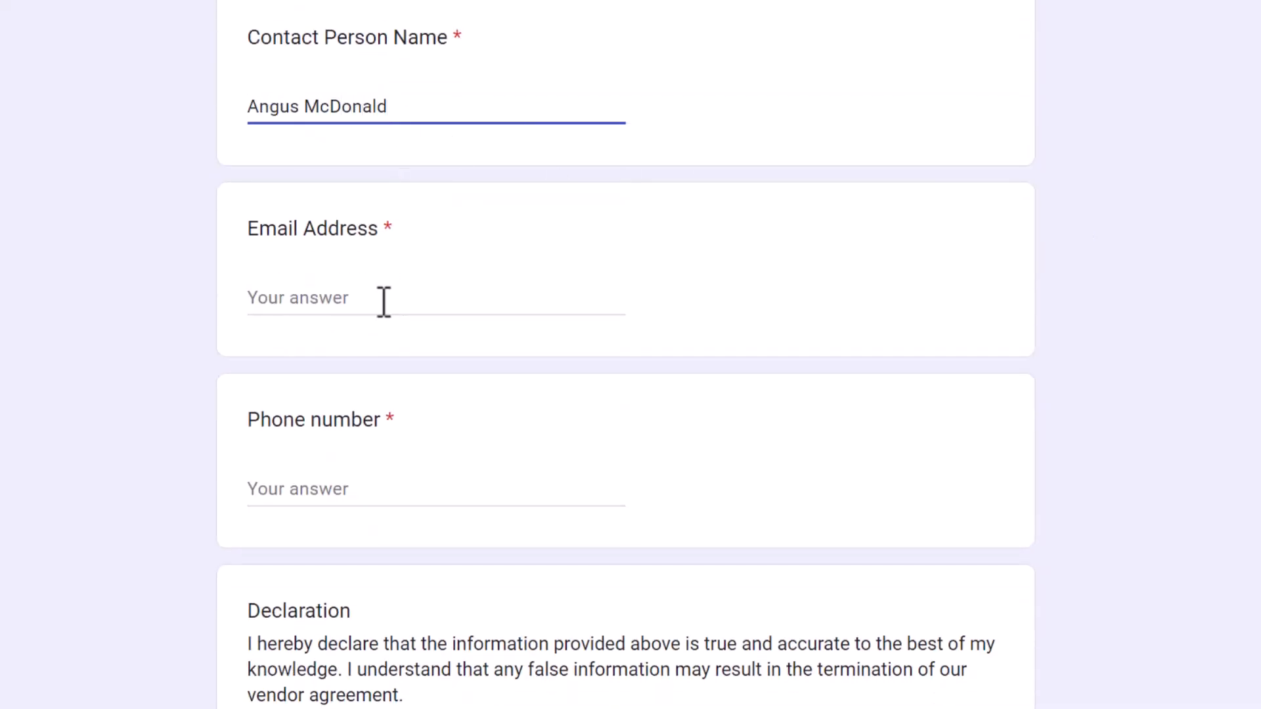
text(angus@exam)
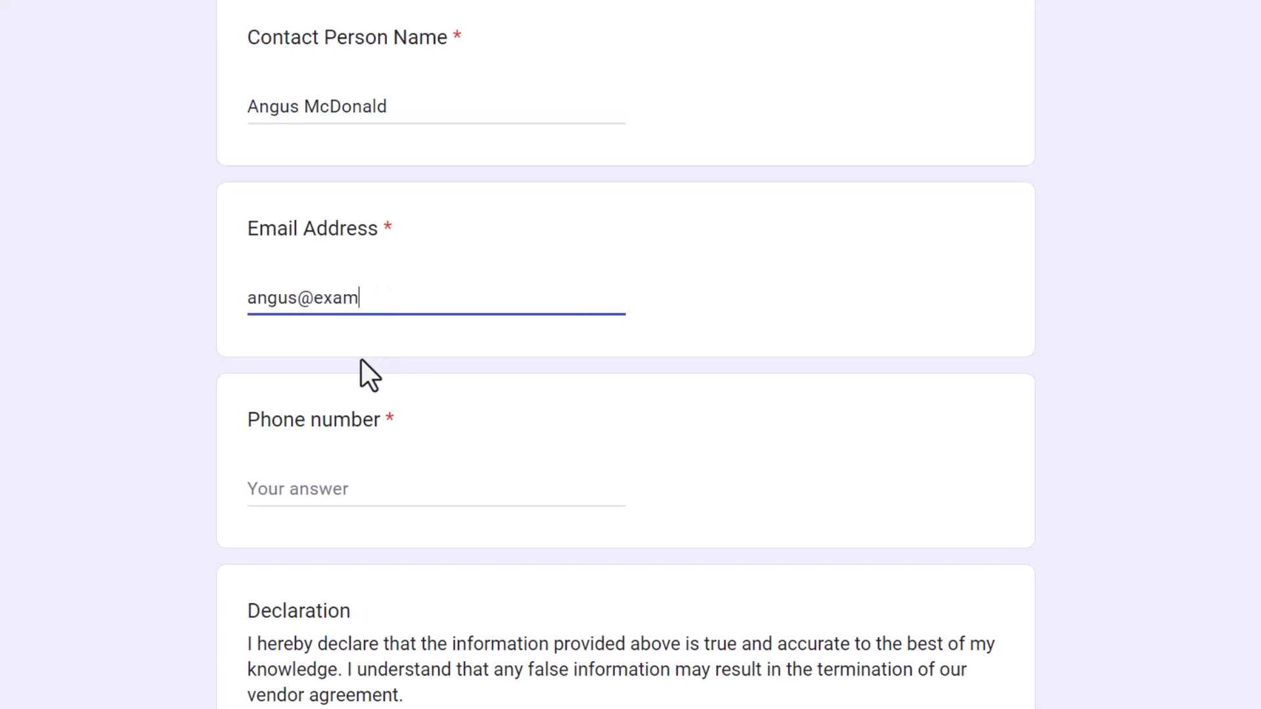
text(ple.com)
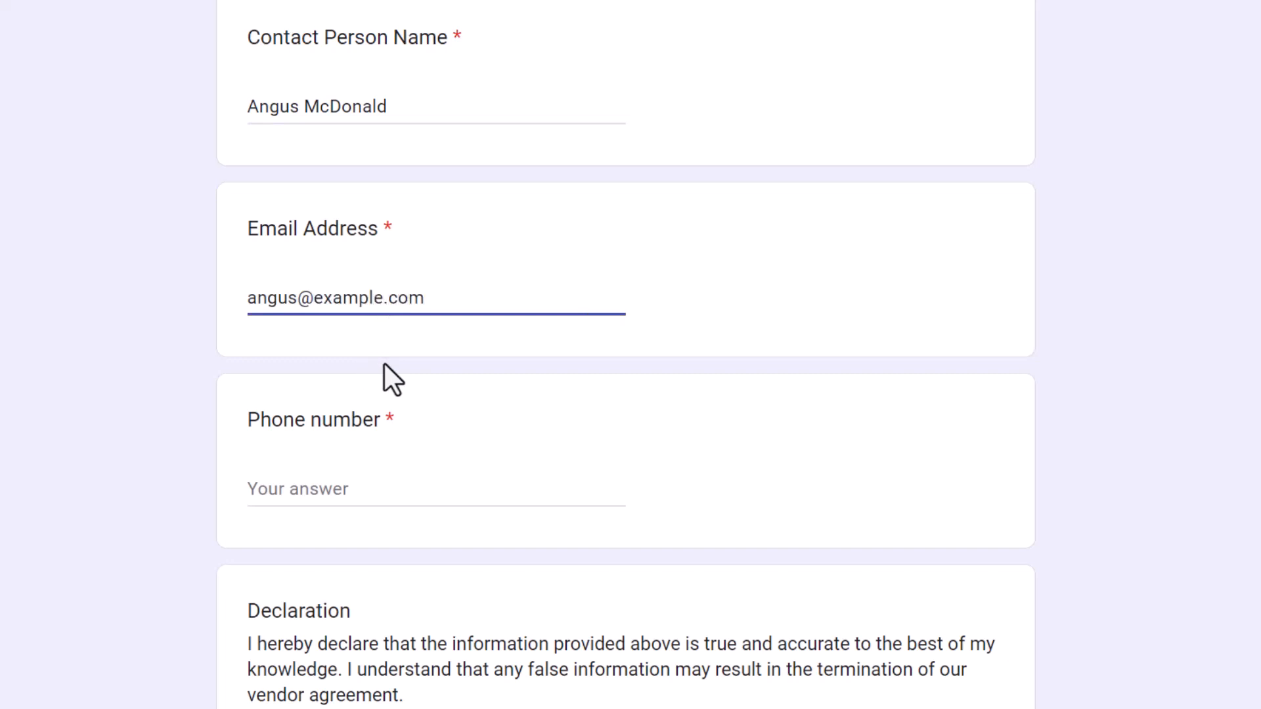
text(2022121234567)
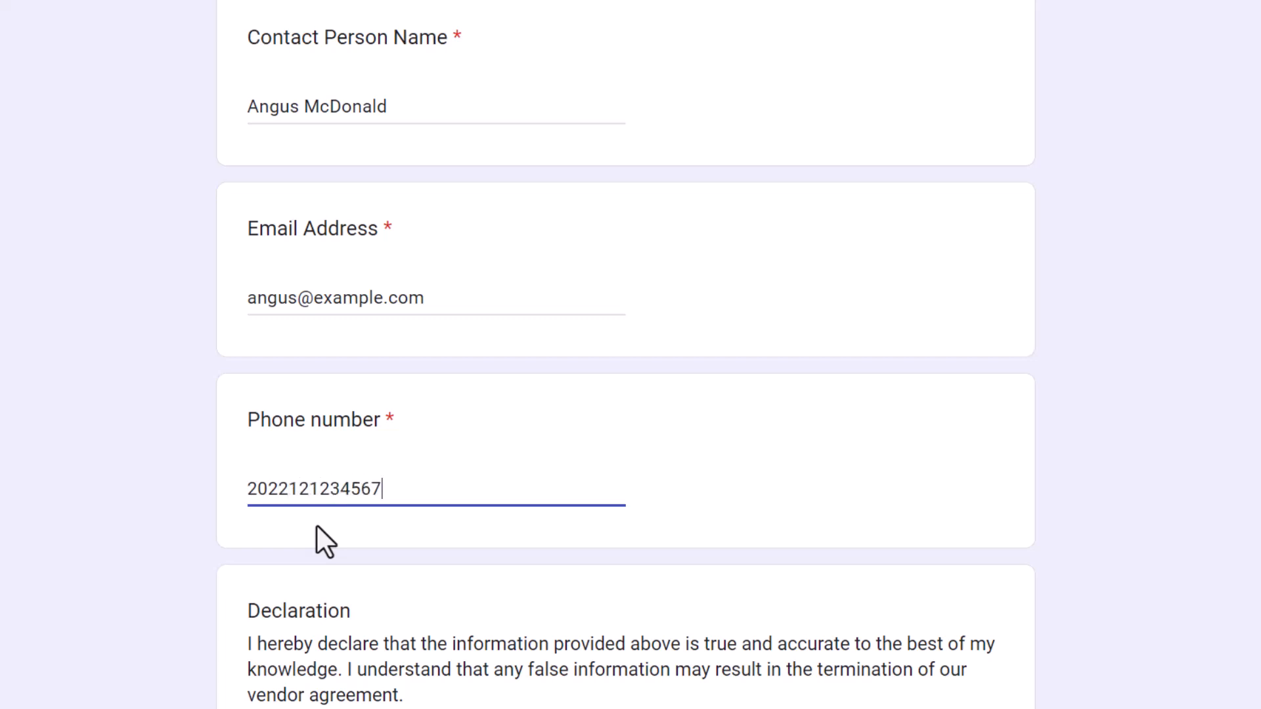
Tick I agree on the declaration and submit the test response.
click(260, 460)
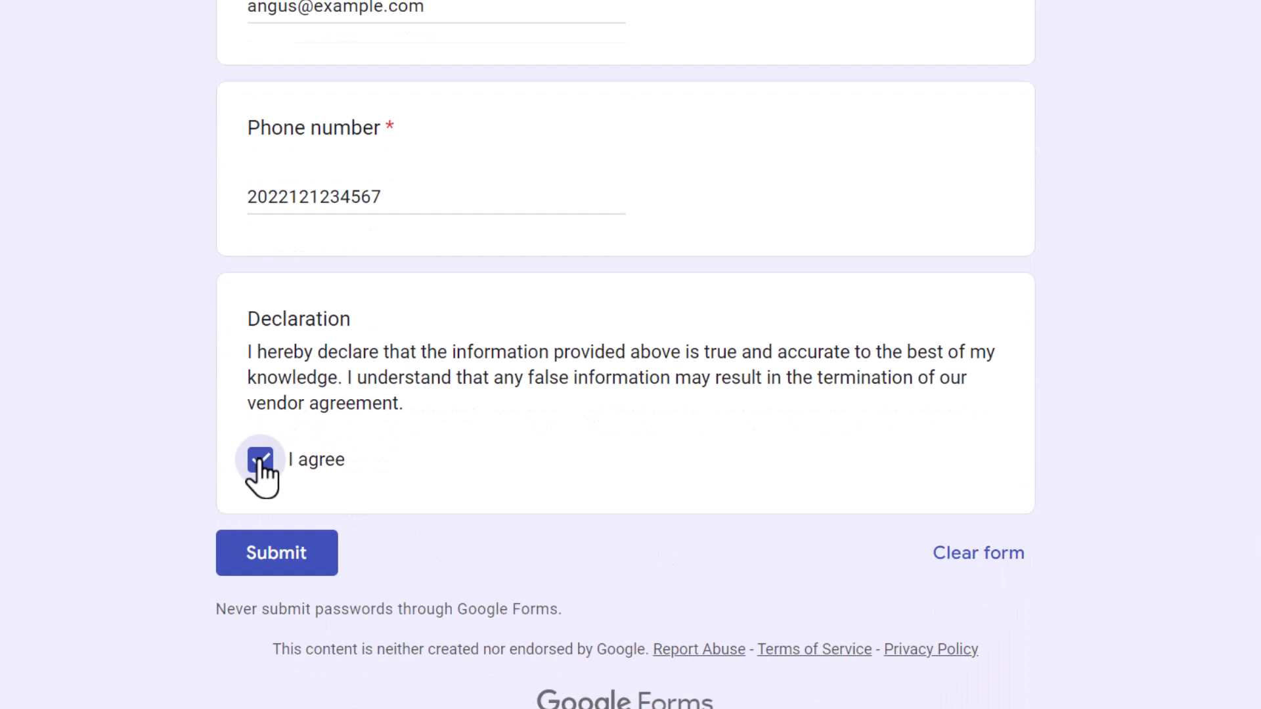
click(276, 553)
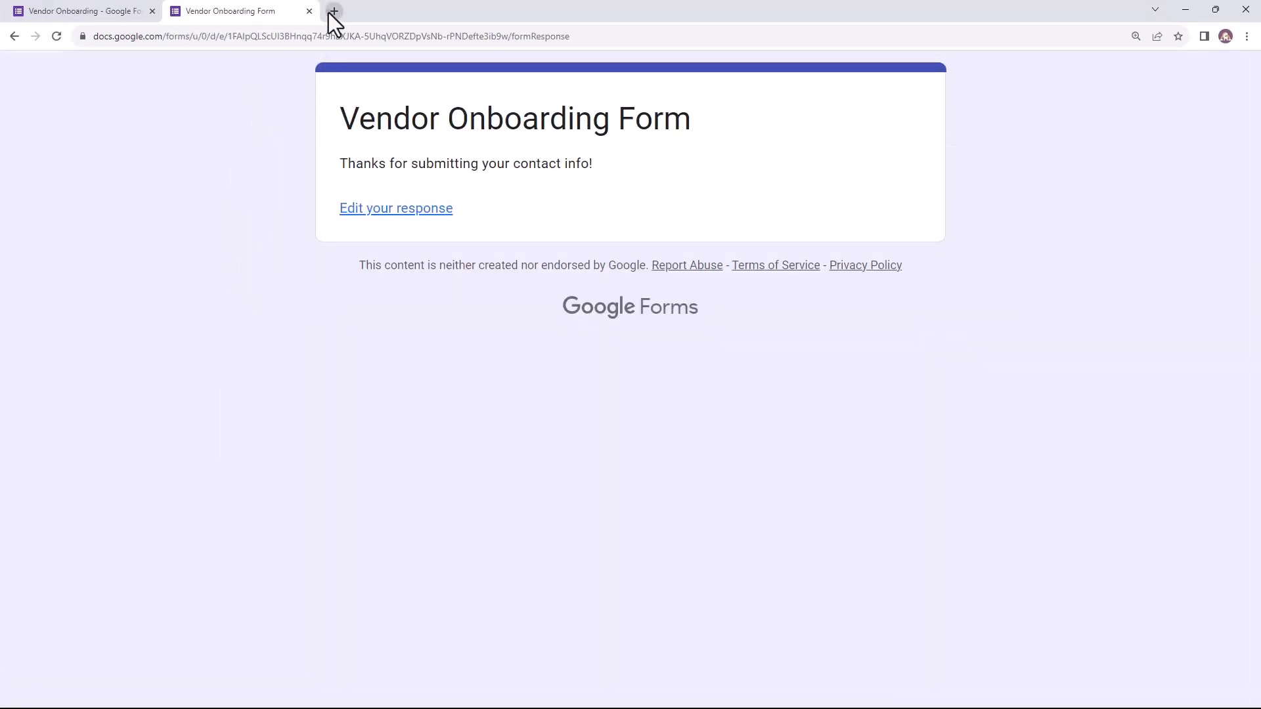
click(332, 11)
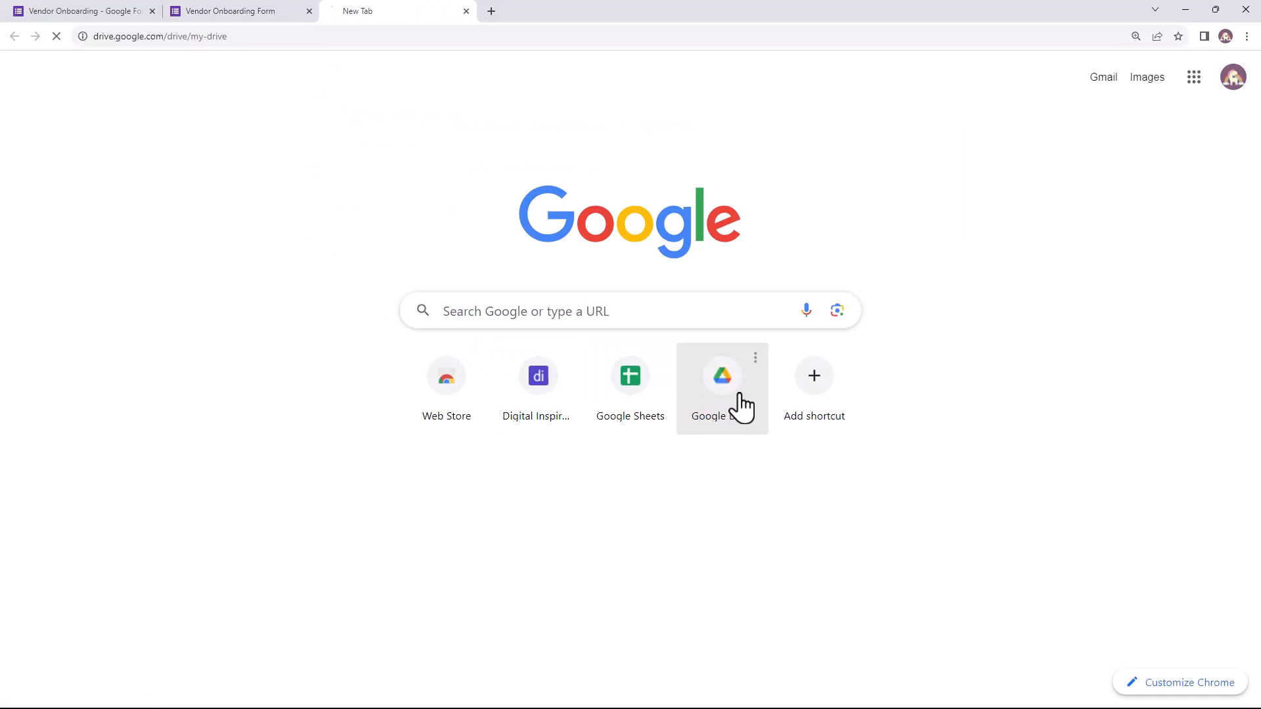
Locate The Fruit Inc folder in Drive under My Drive › New Vendors › 2023 › North America.
click(721, 376)
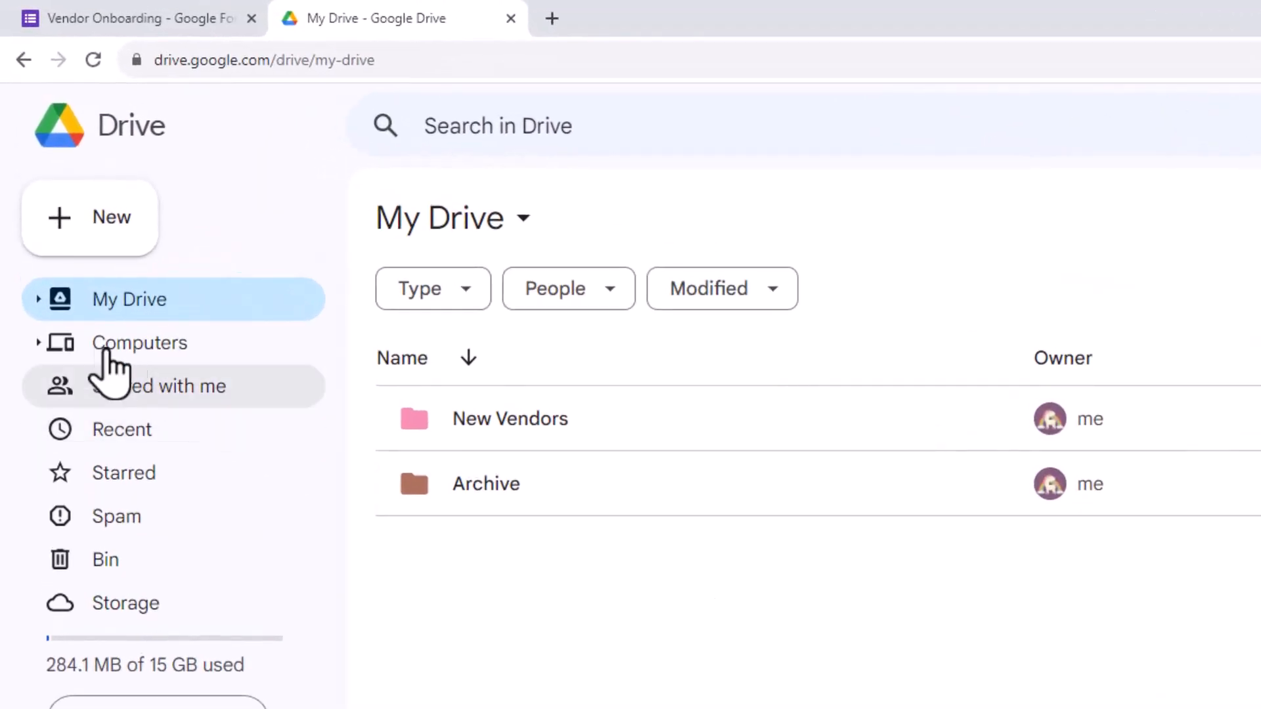
click(39, 299)
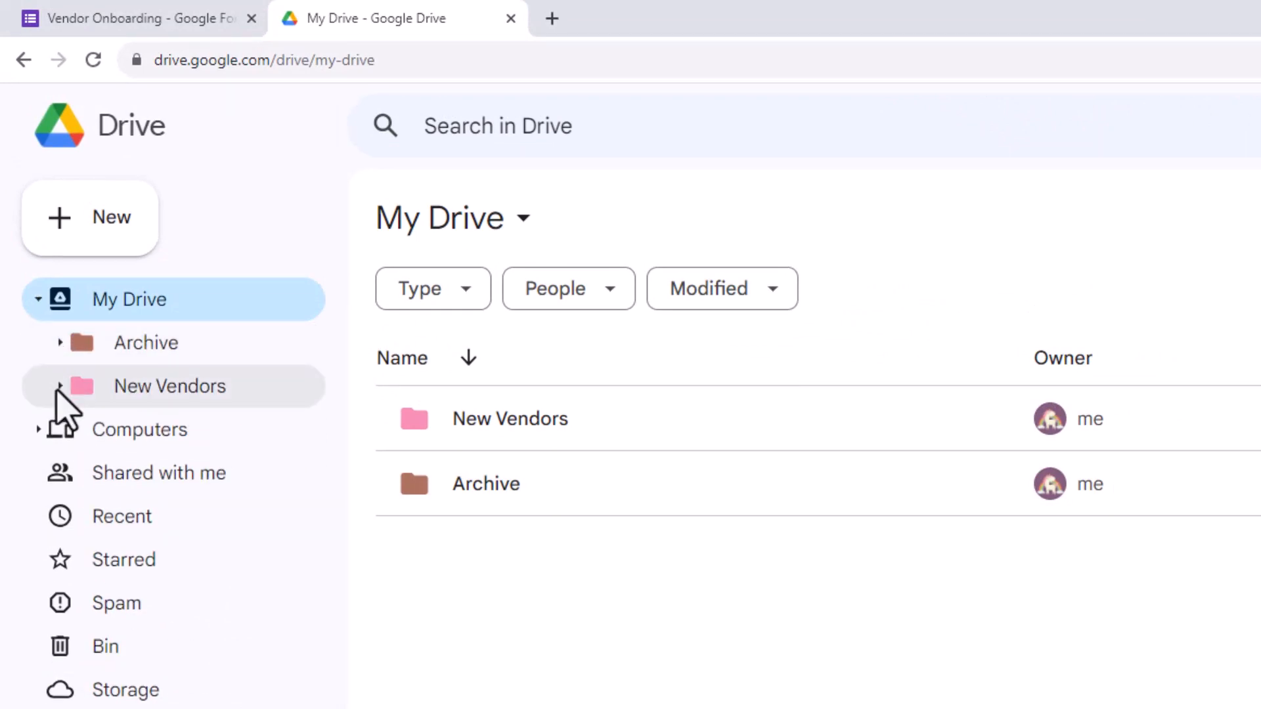
click(59, 386)
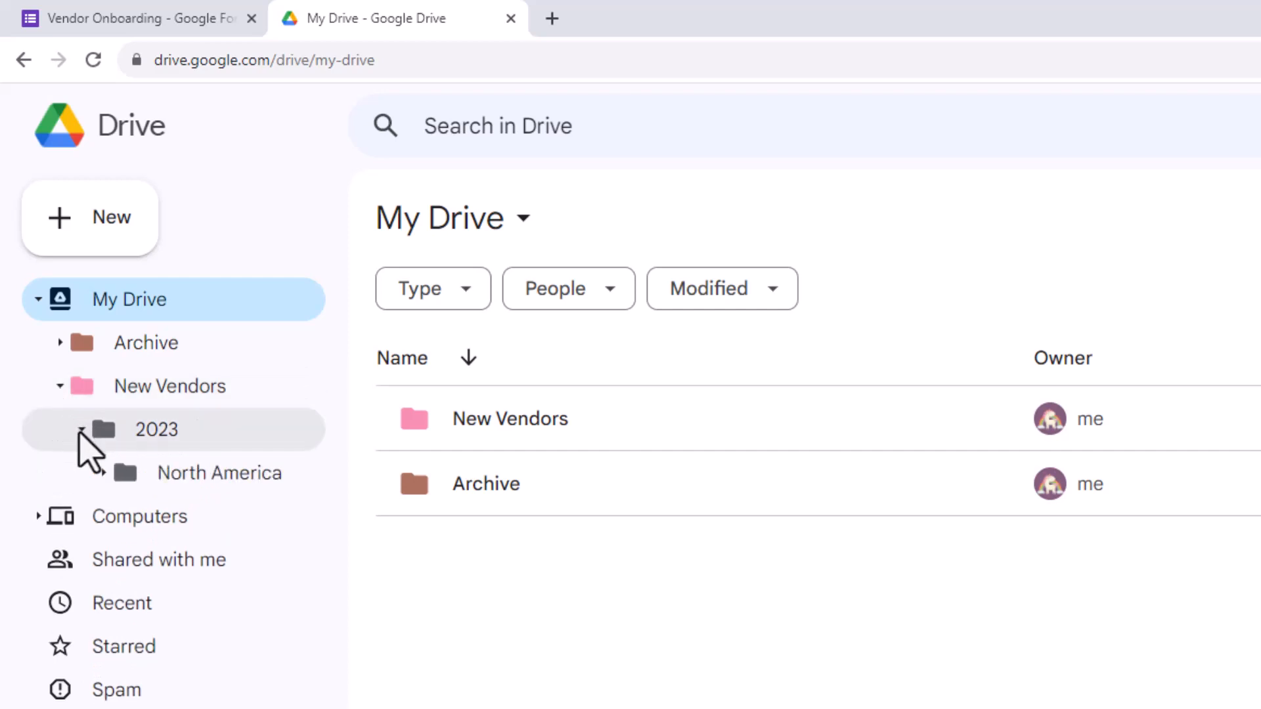
click(80, 429)
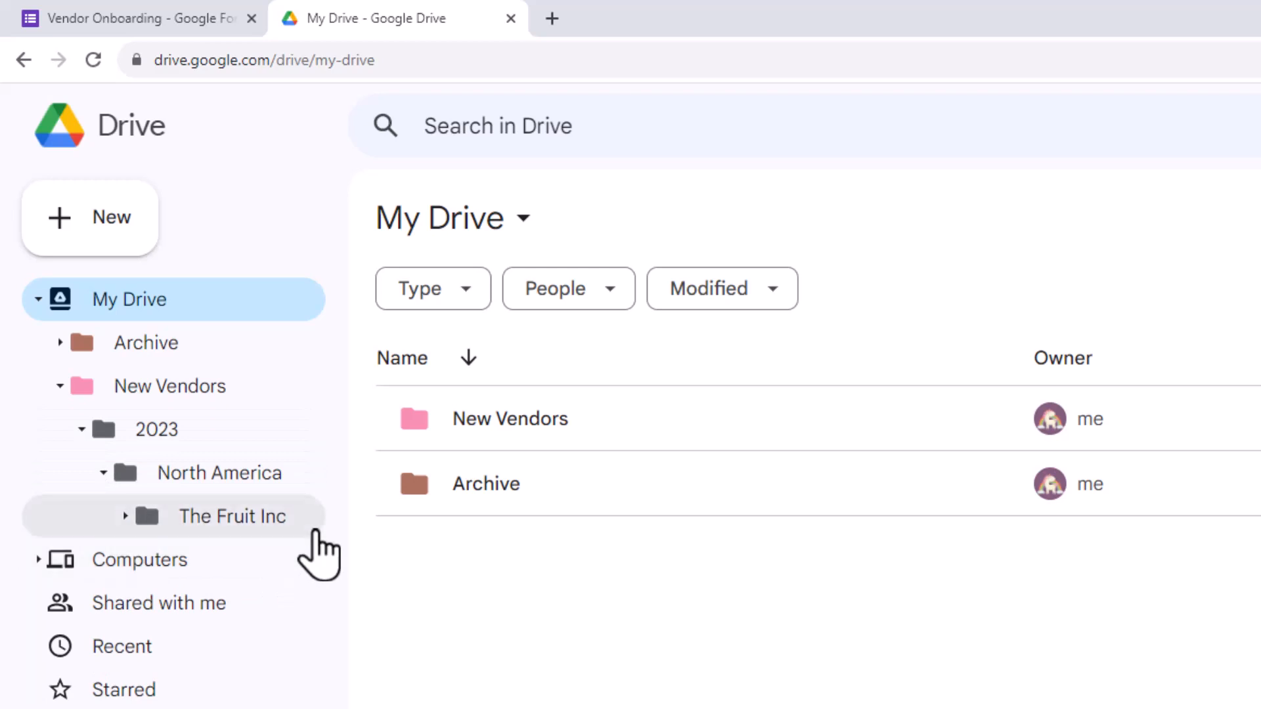
click(220, 472)
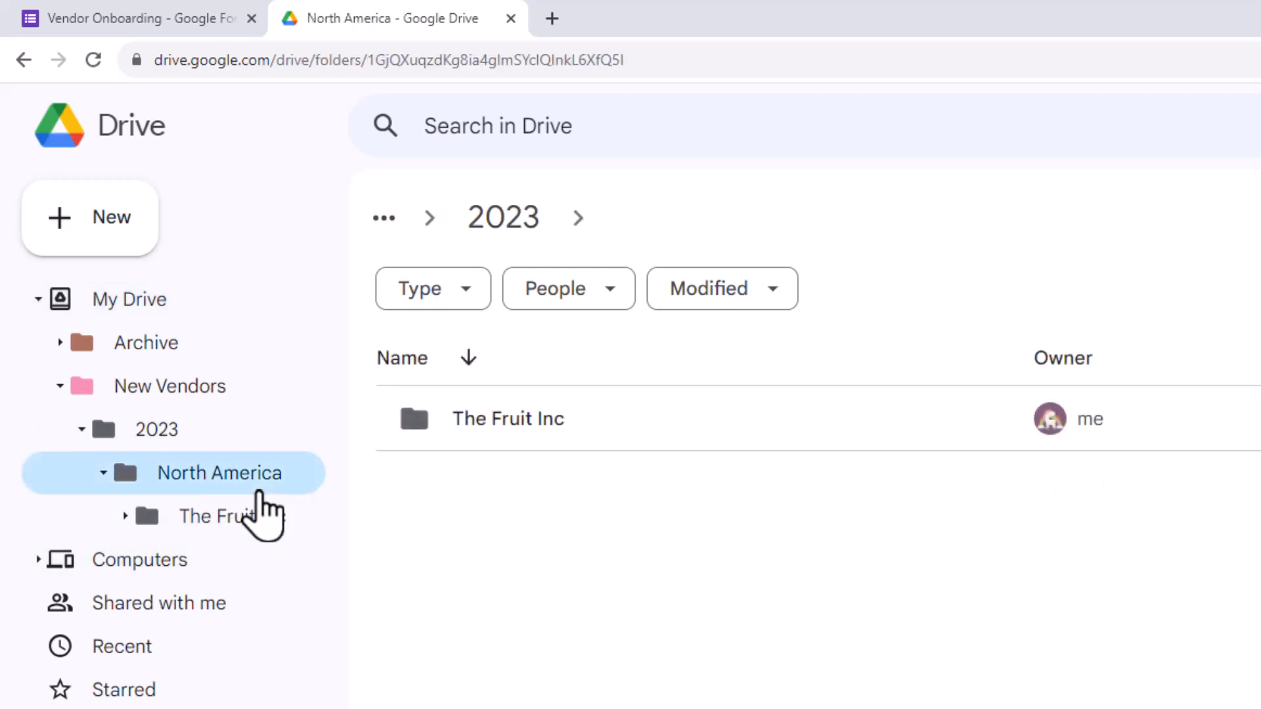
click(506, 419)
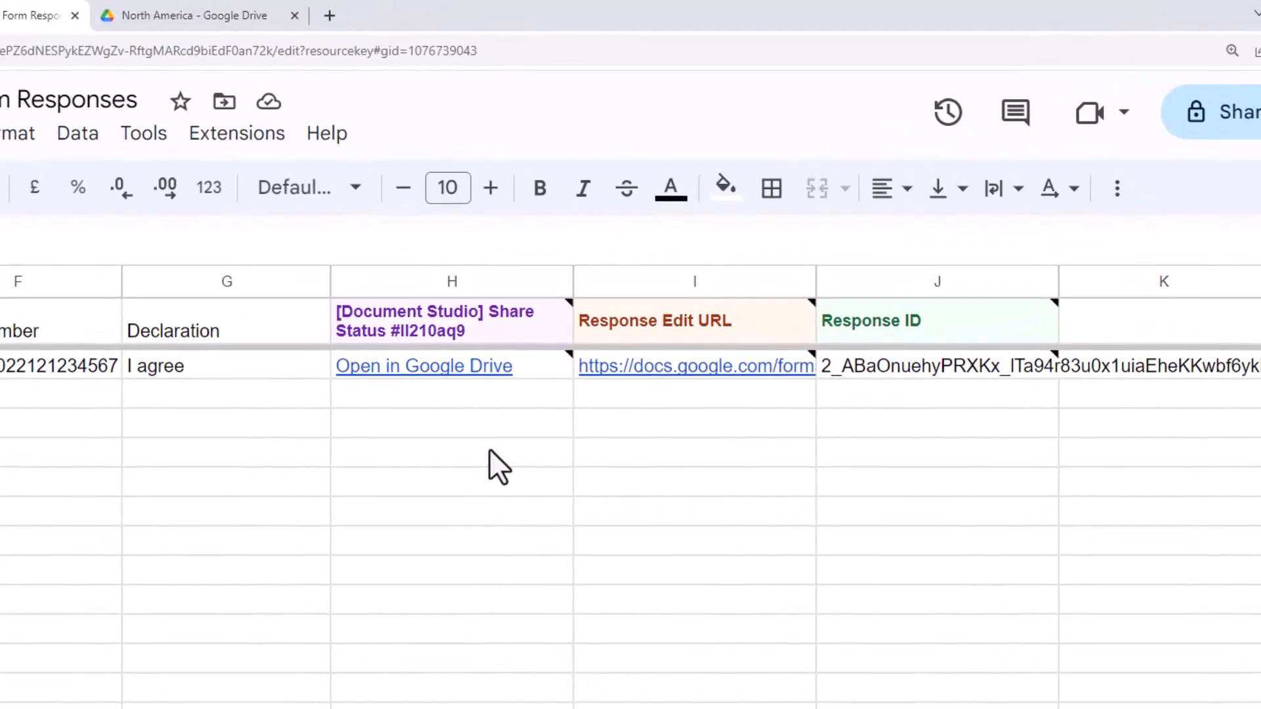
mouse_move(488, 424)
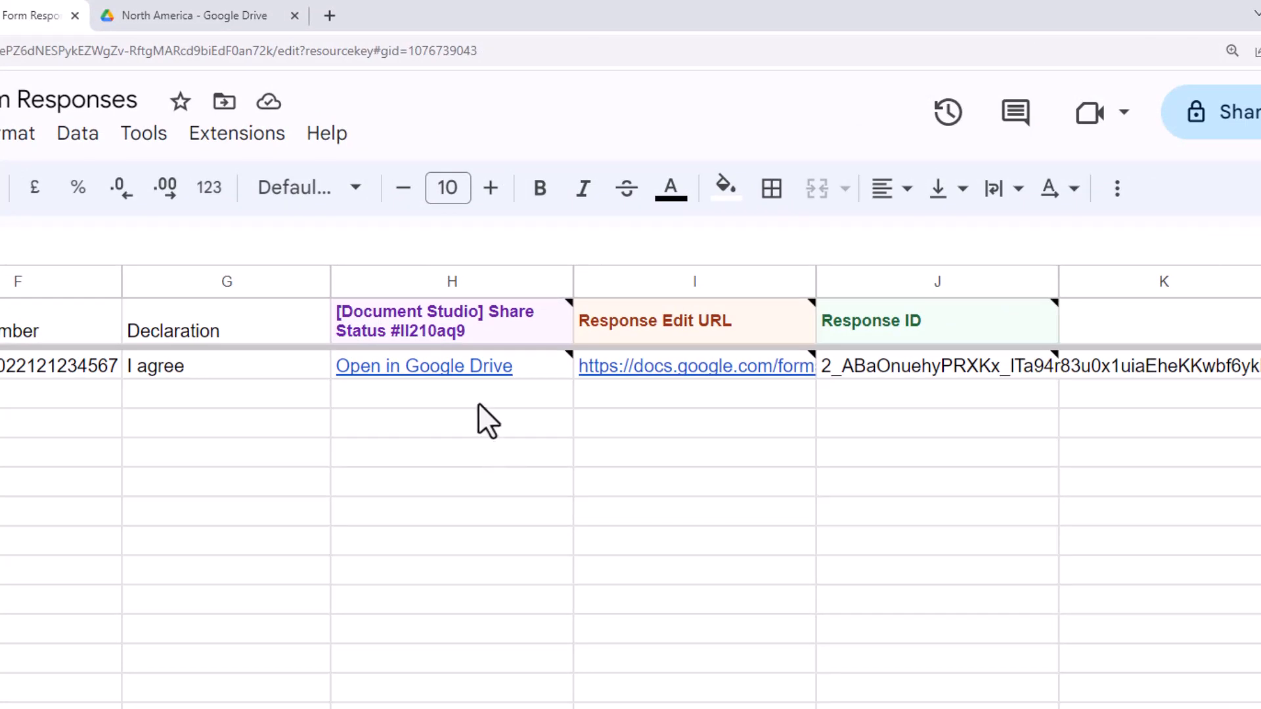
mouse_move(425, 366)
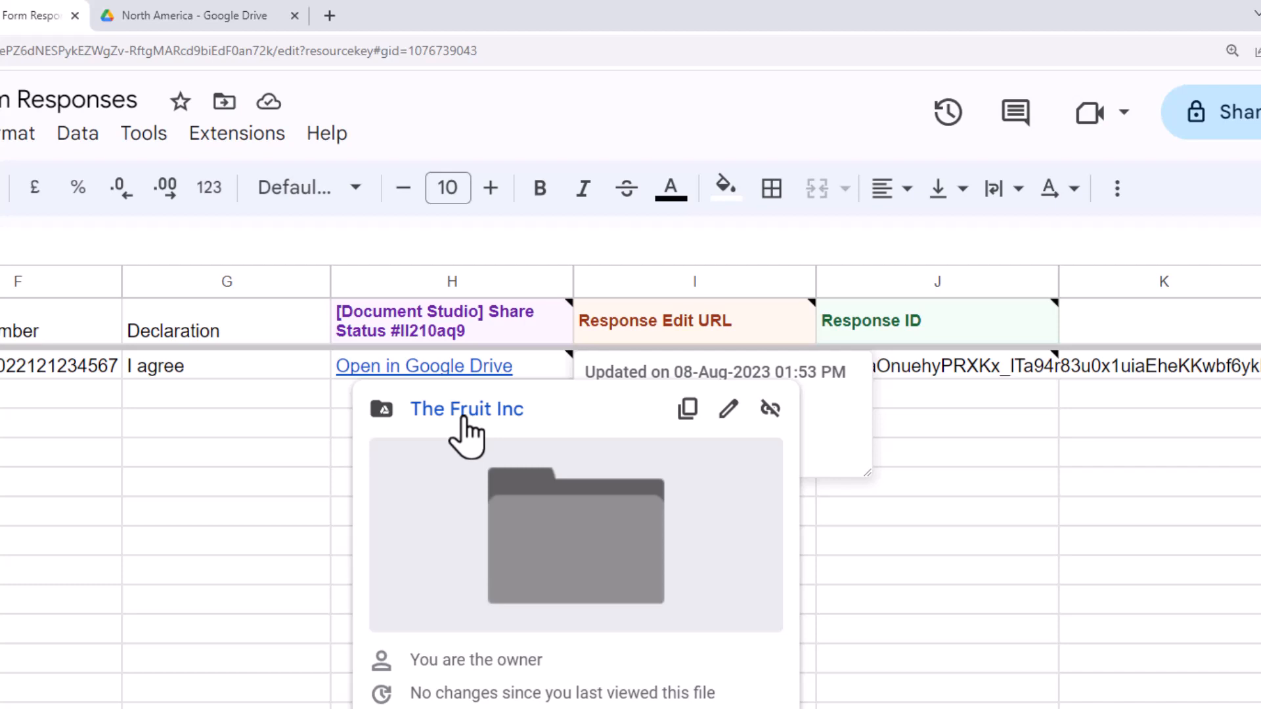
mouse_move(350, 478)
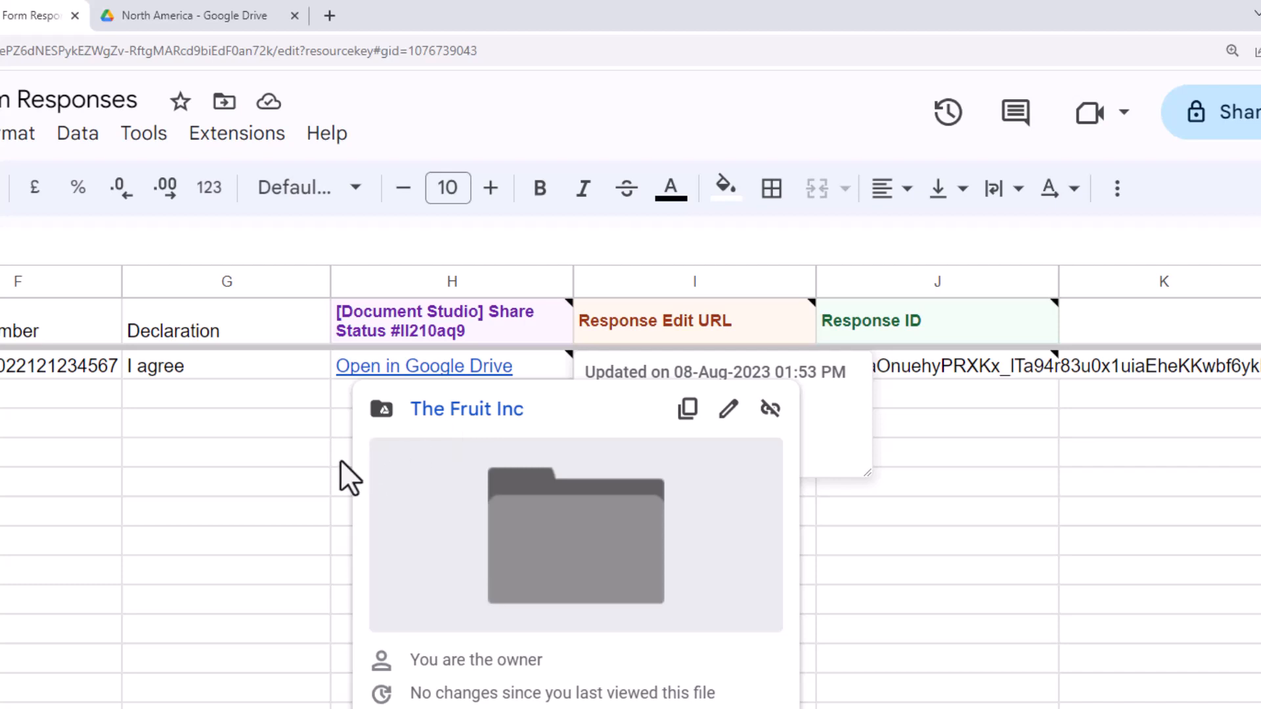